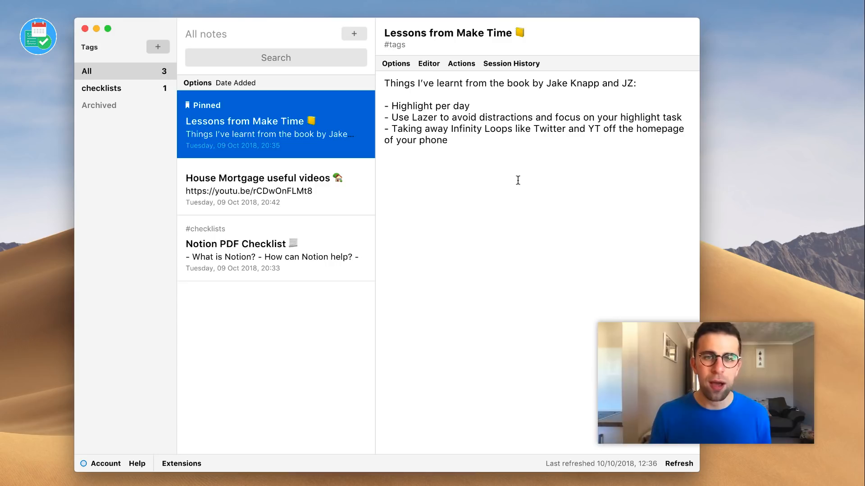
pyautogui.moveTo(373, 191)
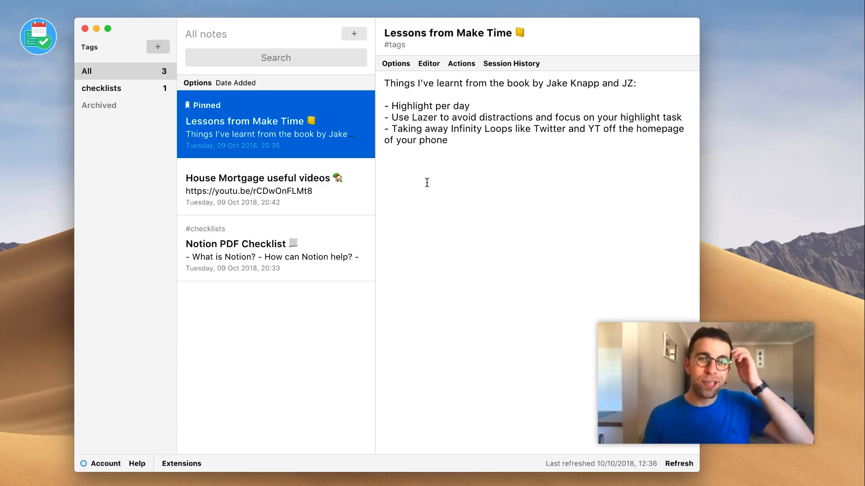
pyautogui.moveTo(116, 63)
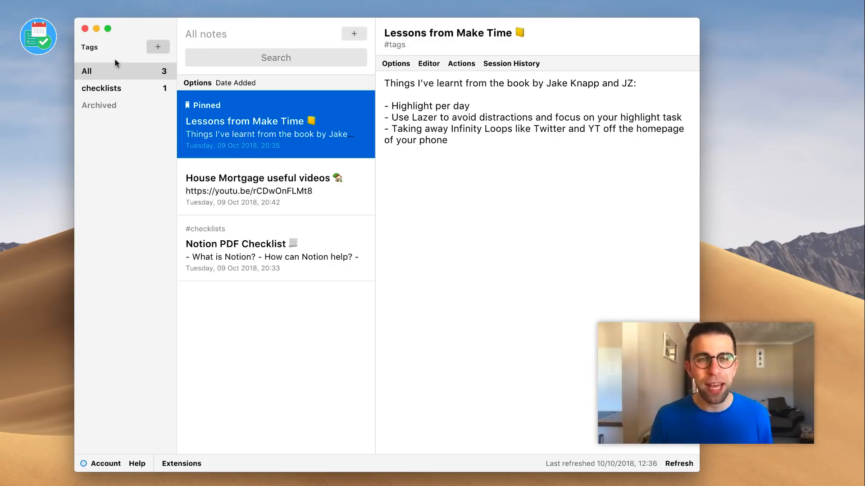
pyautogui.moveTo(158, 47)
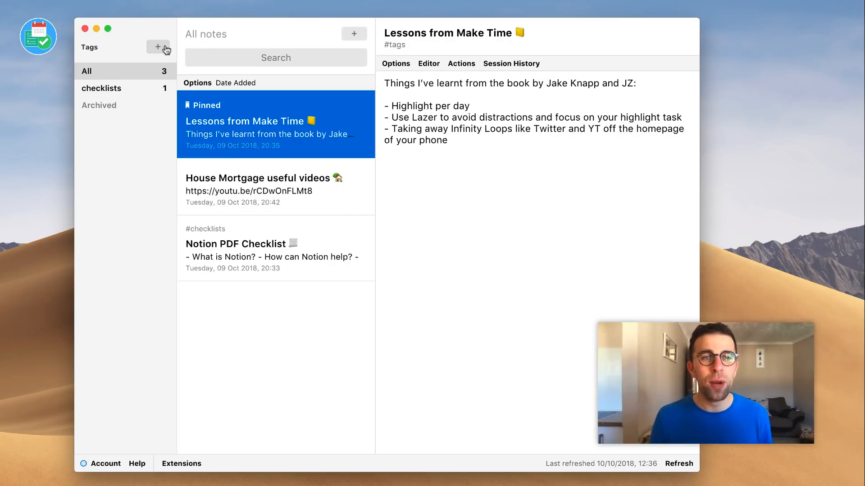
# Create a new tag named shopping list.
pyautogui.click(156, 47)
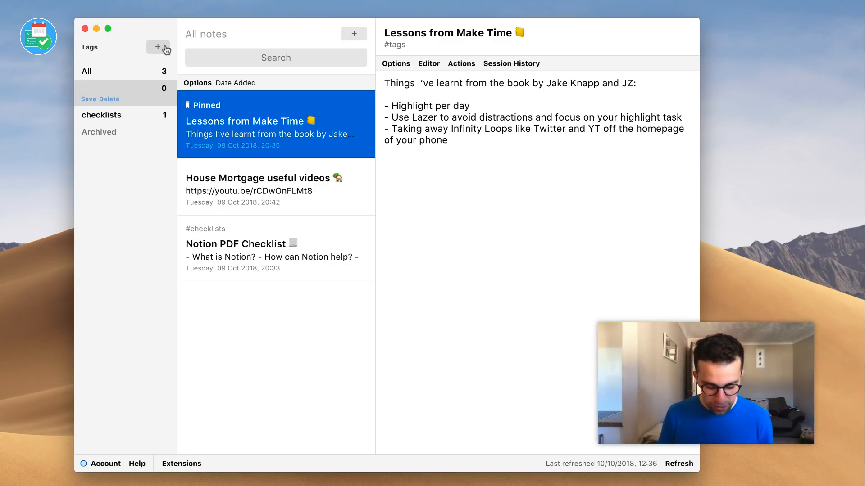
pyautogui.write('shopping list')
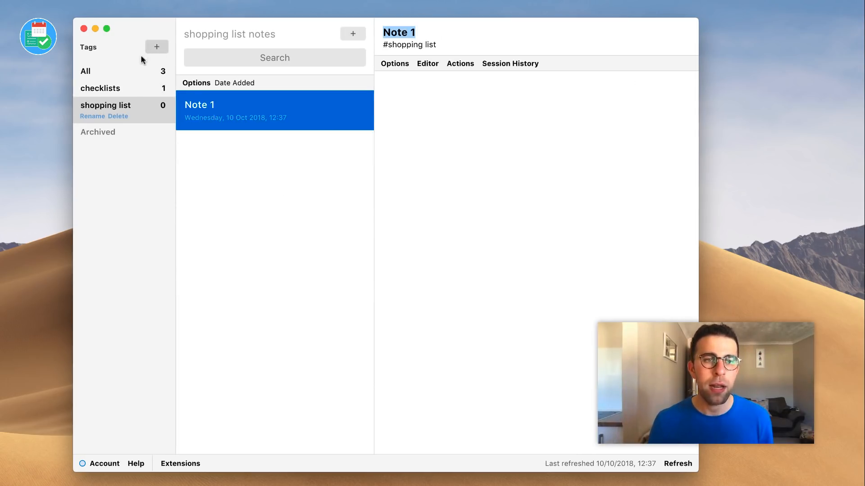
pyautogui.moveTo(282, 109)
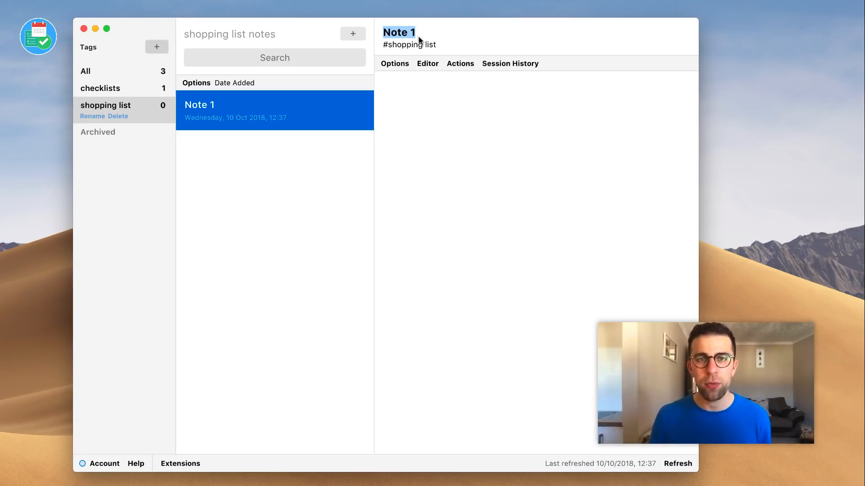
# Title the new note List and enter Minstrels as its body.
pyautogui.write('List')
pyautogui.click(536, 262)
pyautogui.write('Mi')
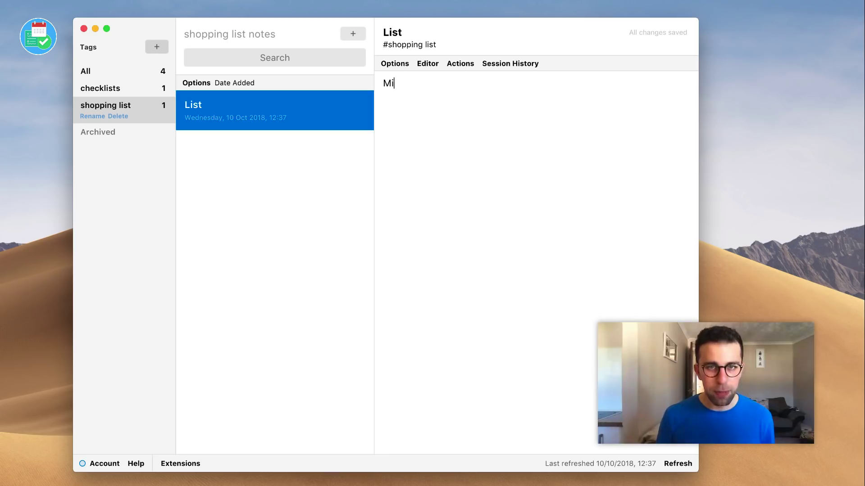
pyautogui.write('nstr')
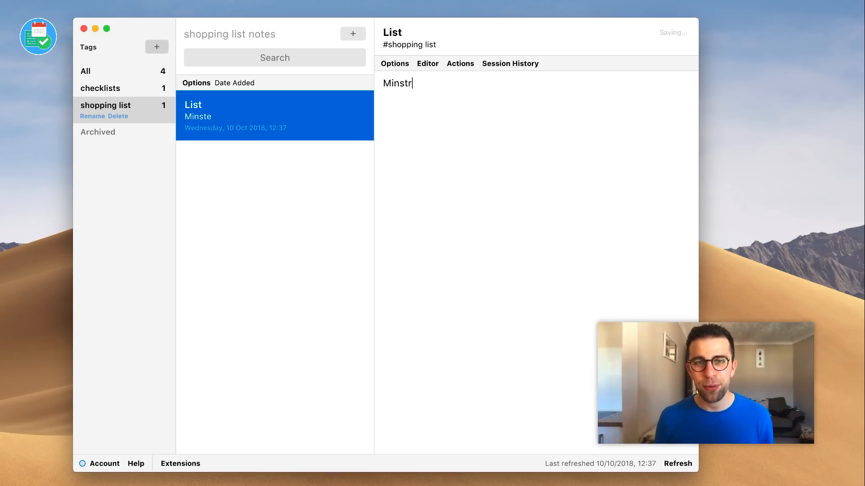
pyautogui.write('els')
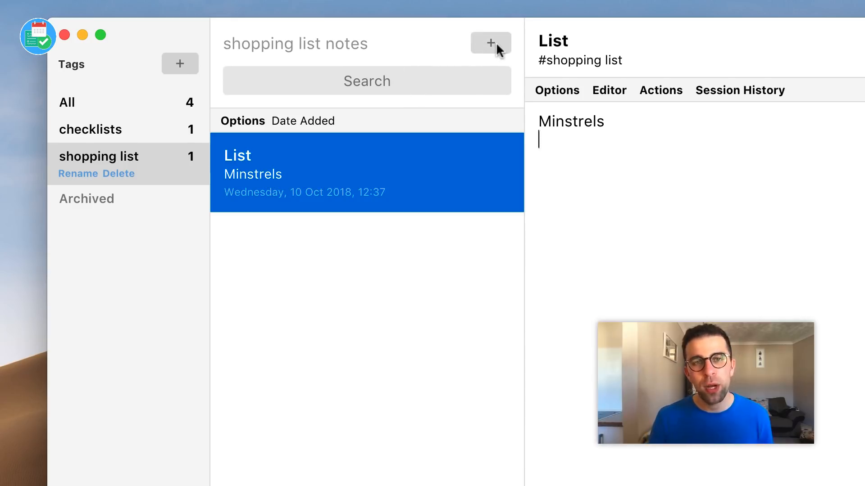
pyautogui.click(489, 43)
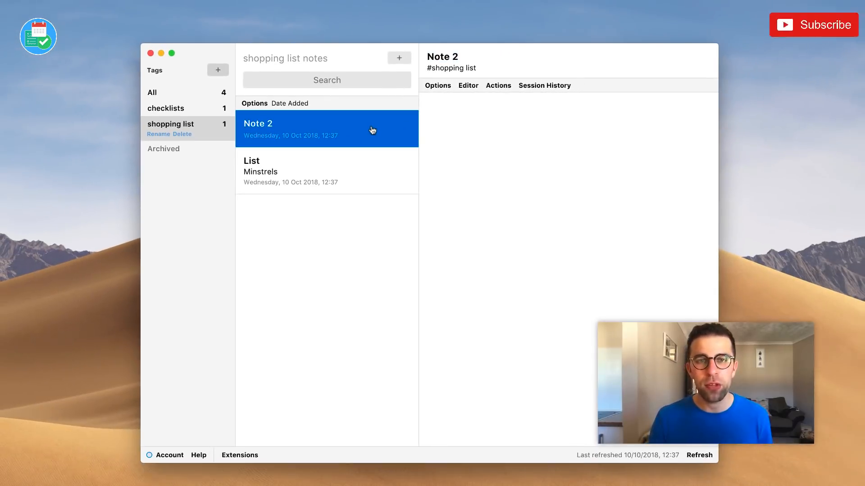
pyautogui.moveTo(304, 129)
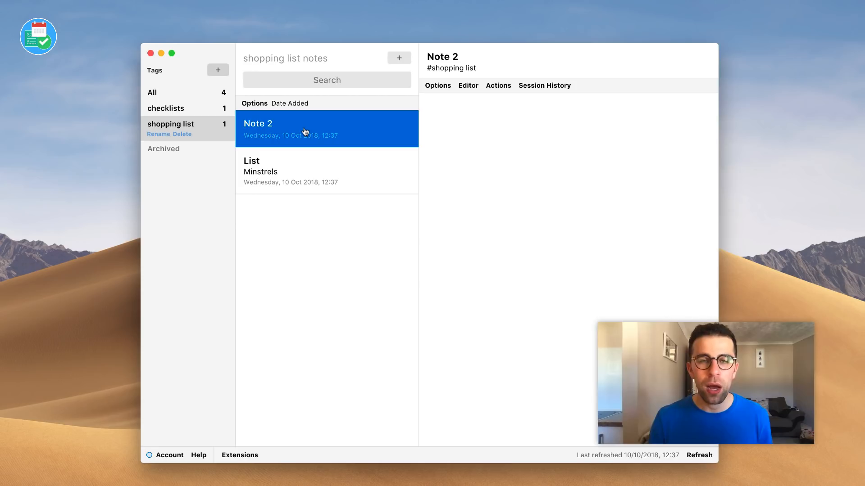
pyautogui.moveTo(559, 99)
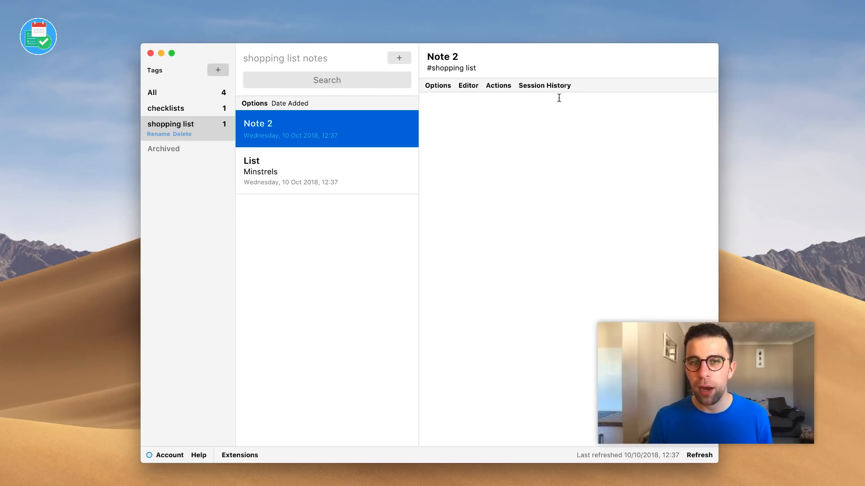
pyautogui.click(438, 86)
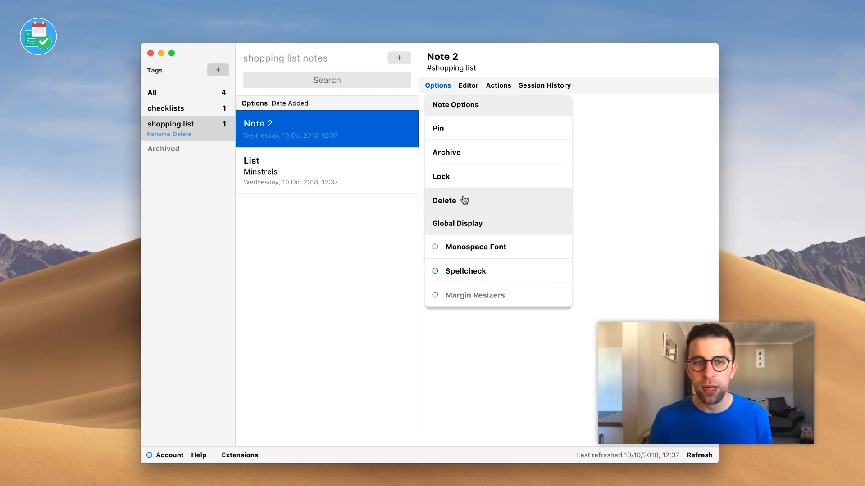
pyautogui.click(444, 200)
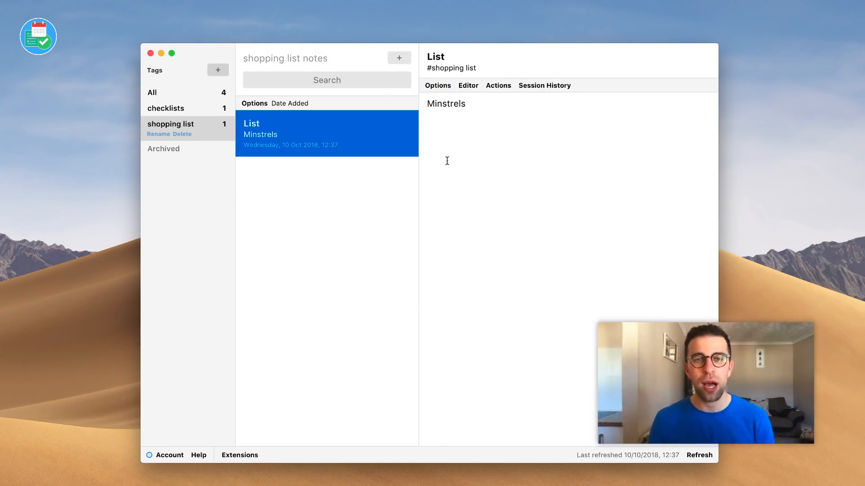
pyautogui.click(437, 86)
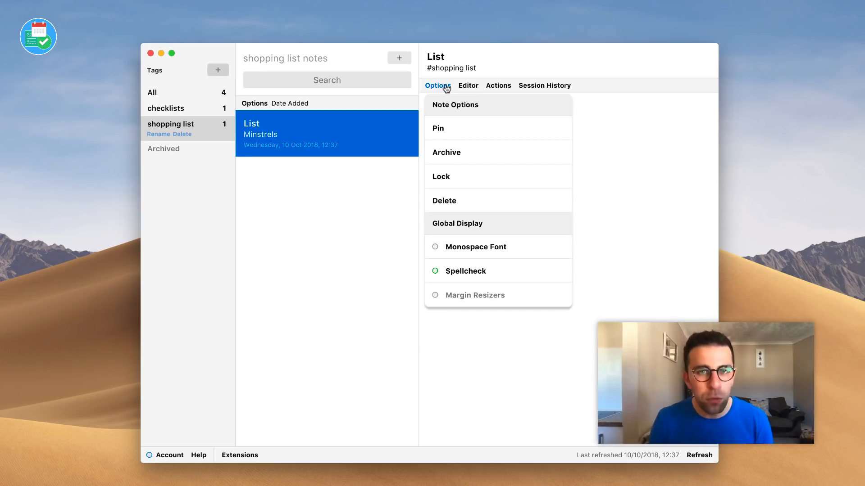
pyautogui.moveTo(469, 133)
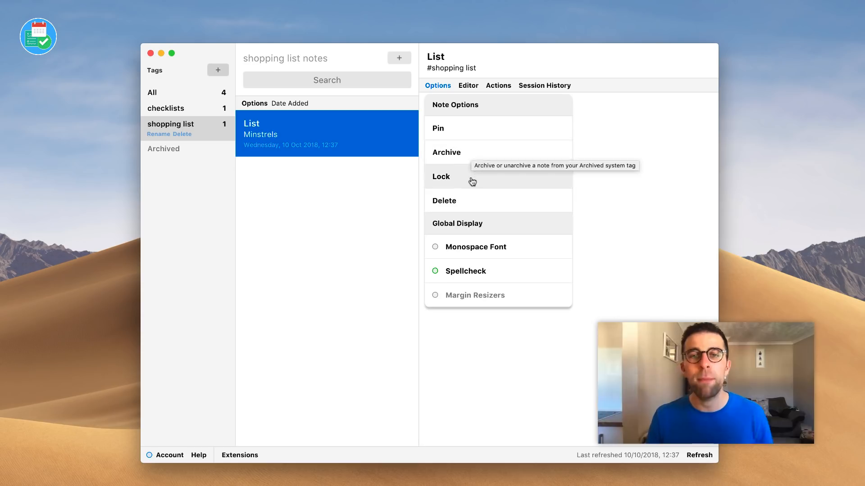
pyautogui.moveTo(472, 182)
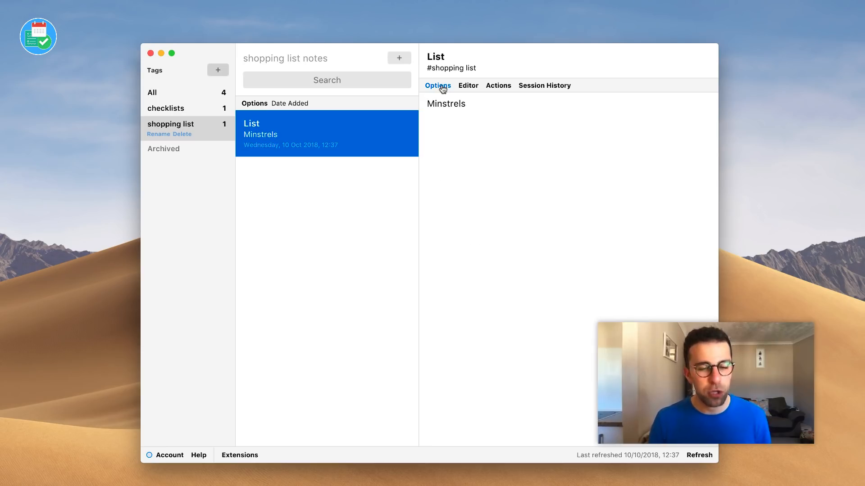
pyautogui.click(468, 86)
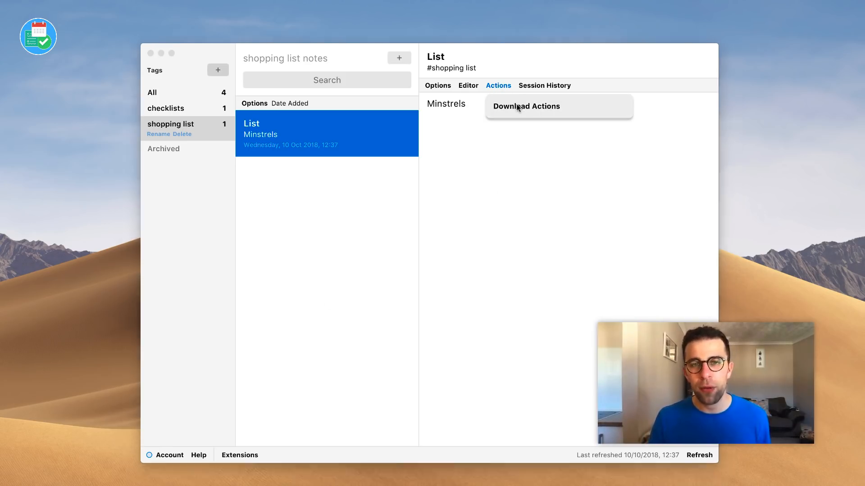
pyautogui.click(526, 106)
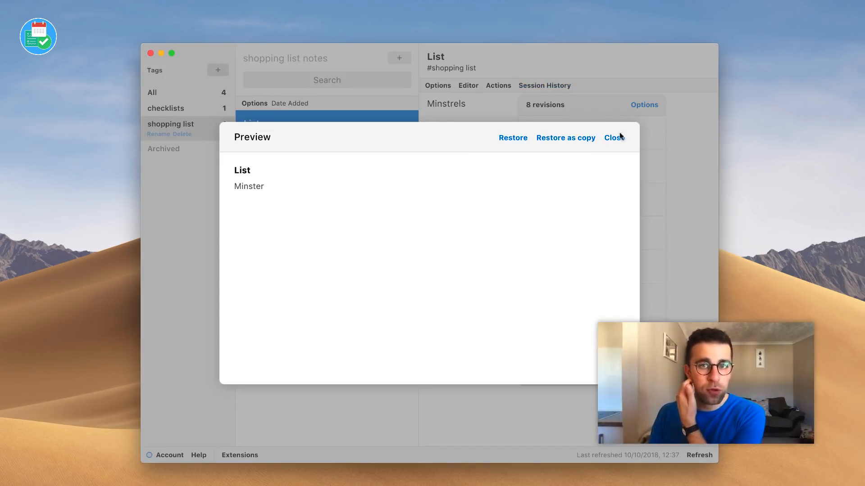
pyautogui.click(613, 138)
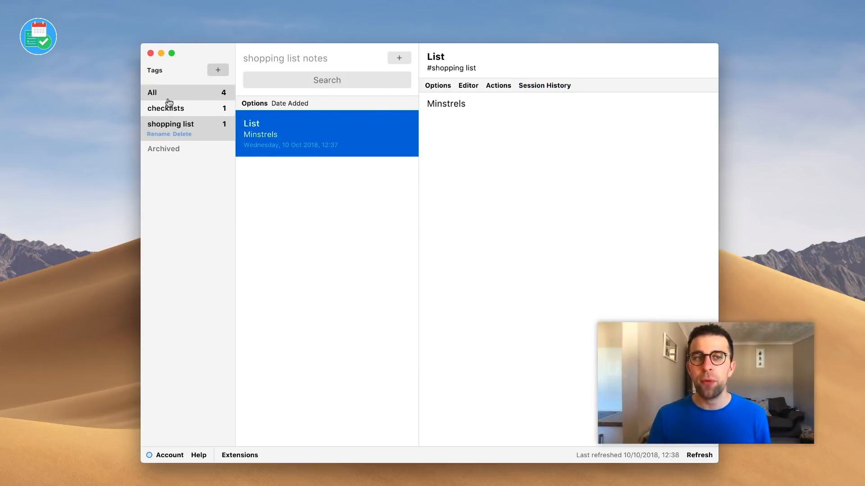
# Show all four notes via the All tag with the Make Time lessons note open.
pyautogui.click(153, 92)
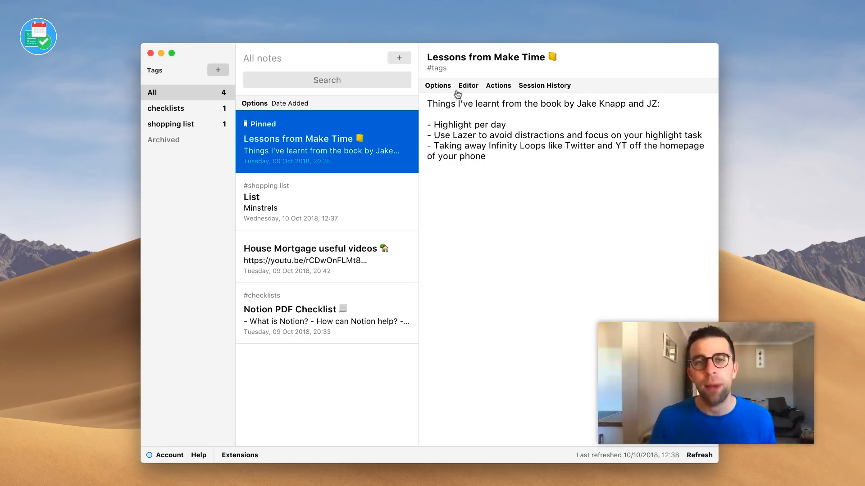
pyautogui.click(545, 85)
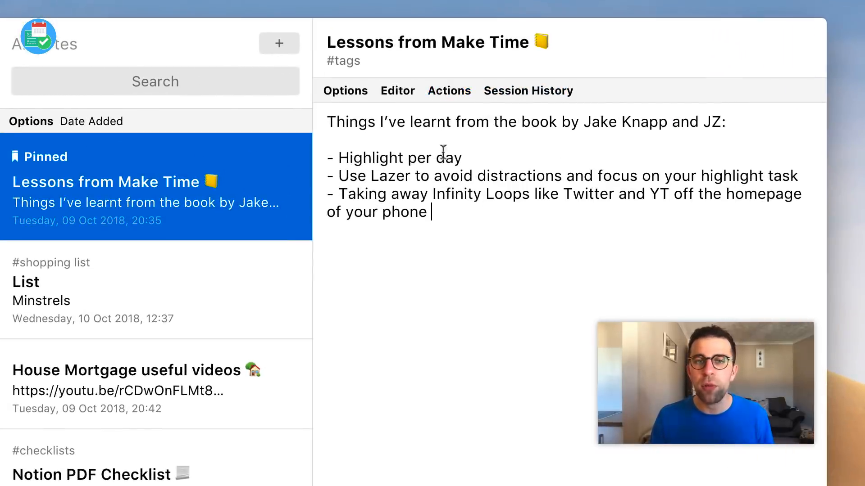
pyautogui.moveTo(672, 459)
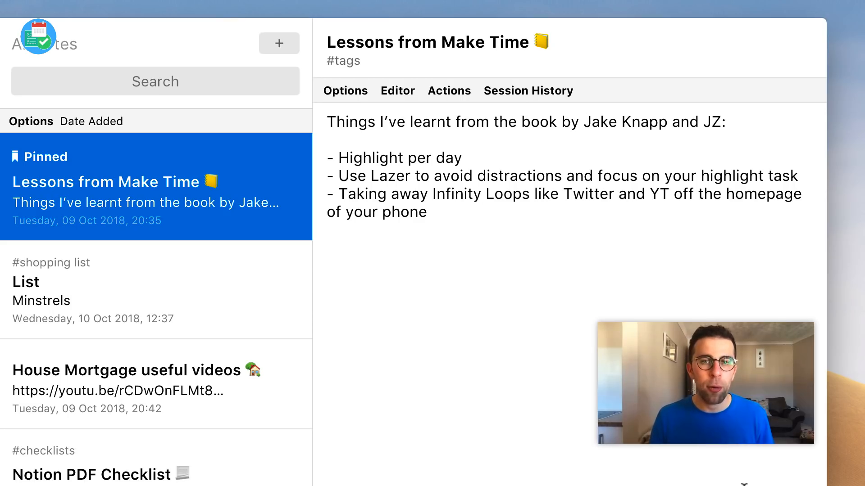
pyautogui.click(345, 90)
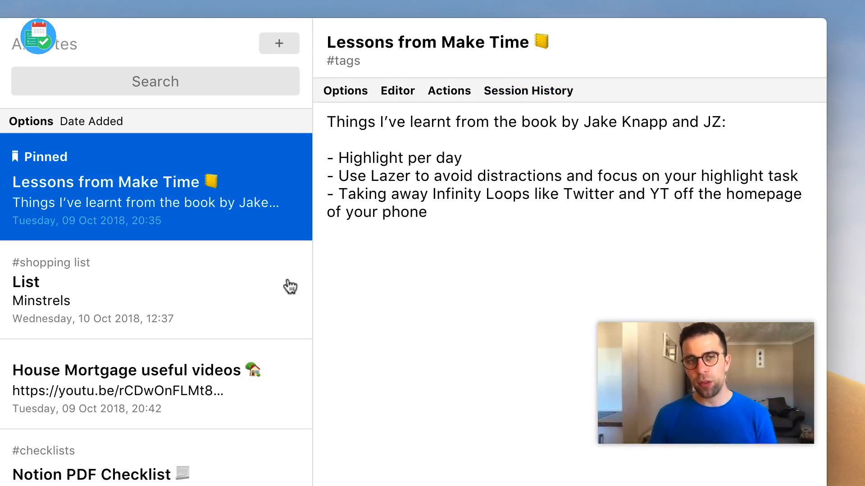
pyautogui.moveTo(212, 274)
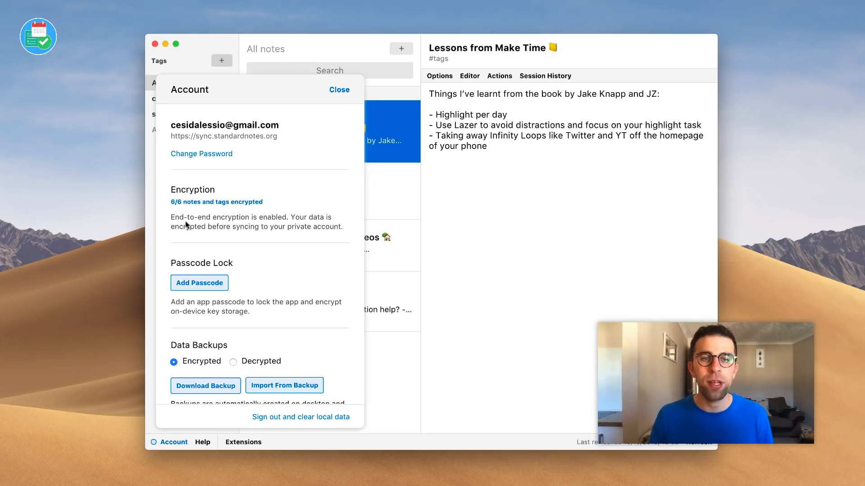
pyautogui.moveTo(281, 223)
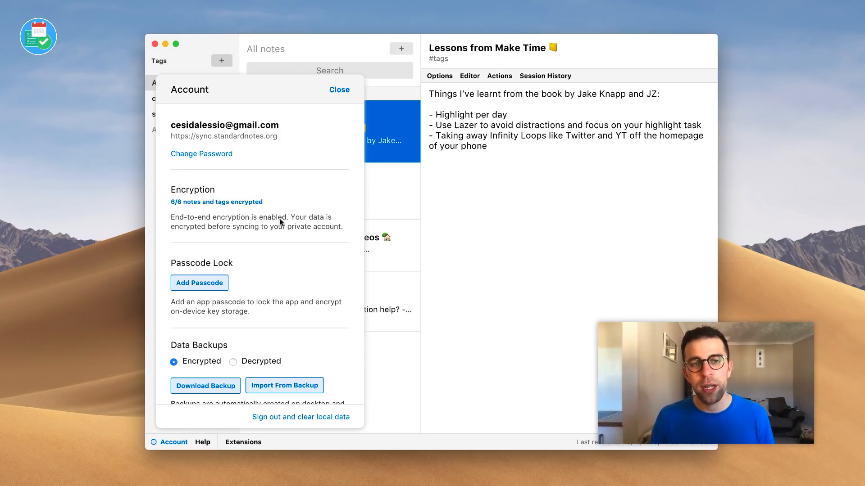
pyautogui.moveTo(219, 233)
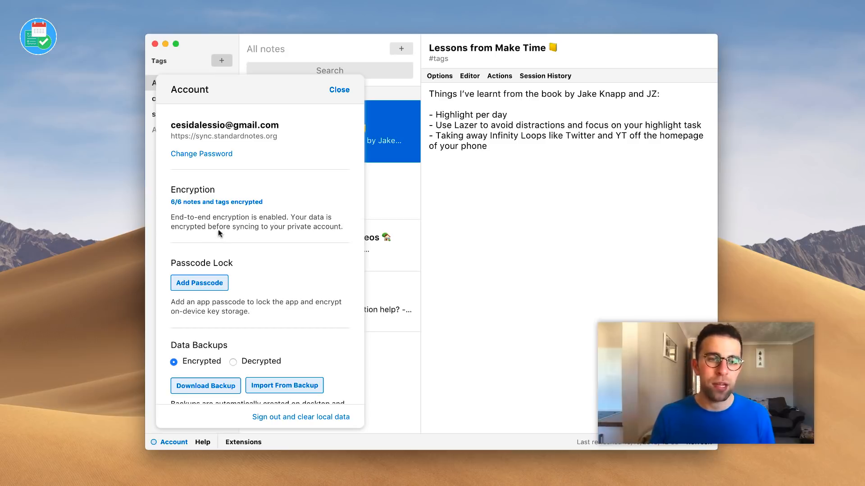
pyautogui.moveTo(323, 231)
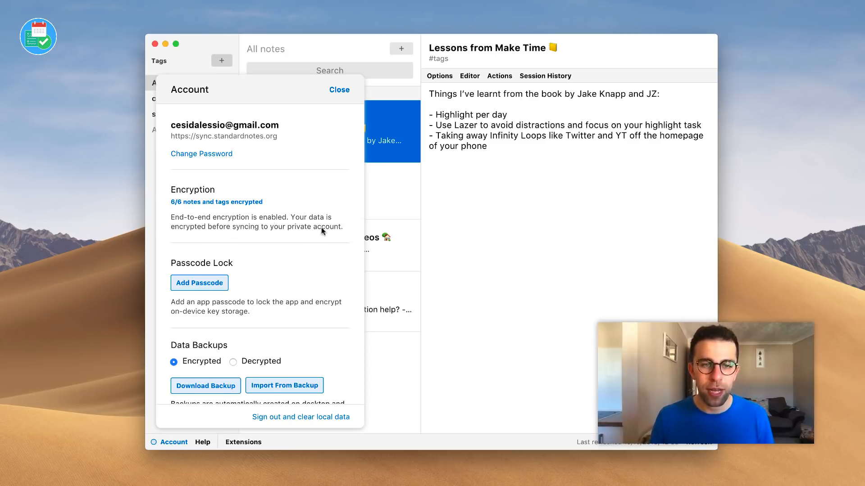
# Review the account panel's encryption status and close it to return to the notes list.
pyautogui.scroll(-3)
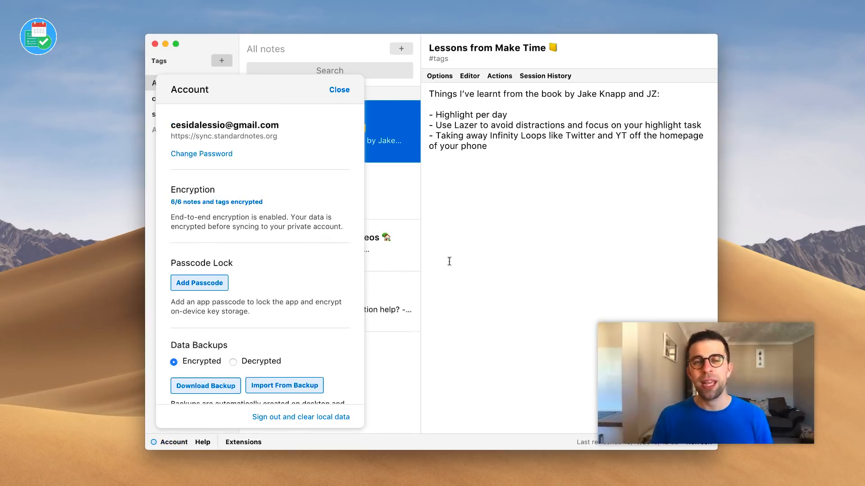
pyautogui.click(339, 89)
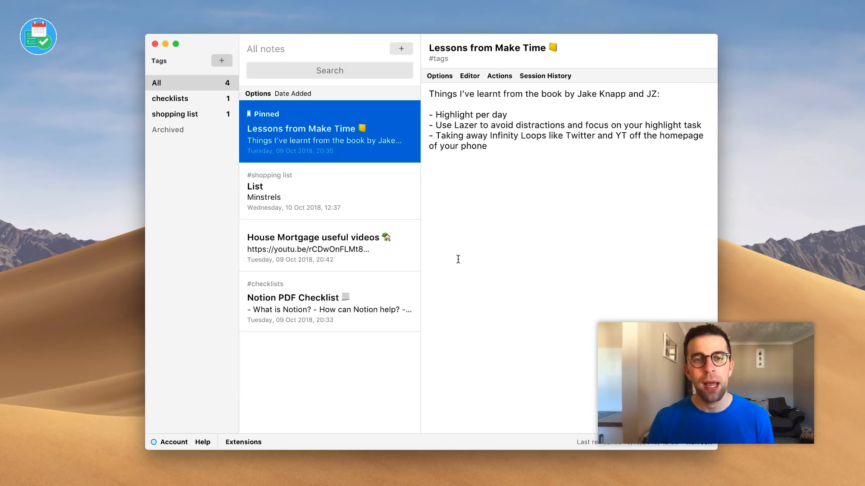
pyautogui.moveTo(443, 258)
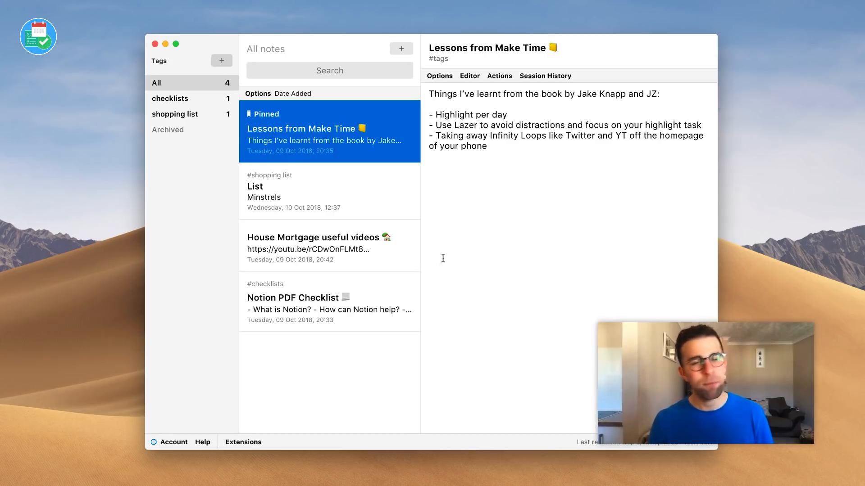
# Open the House Mortgage useful videos note showing its two YouTube links.
pyautogui.click(312, 245)
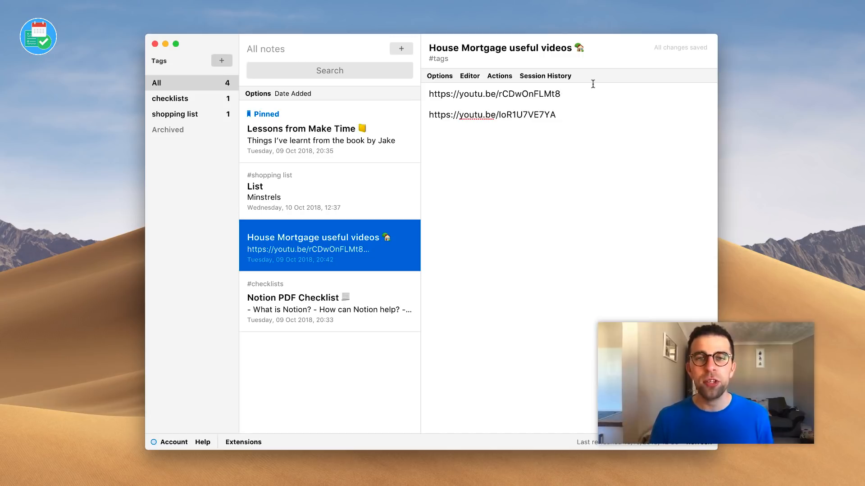
pyautogui.moveTo(396, 356)
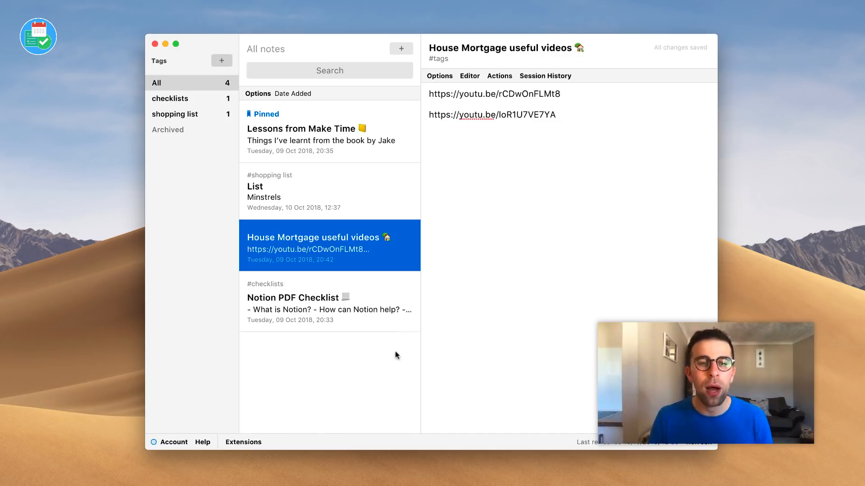
# Review the account and encryption details, then close the panel.
pyautogui.click(174, 442)
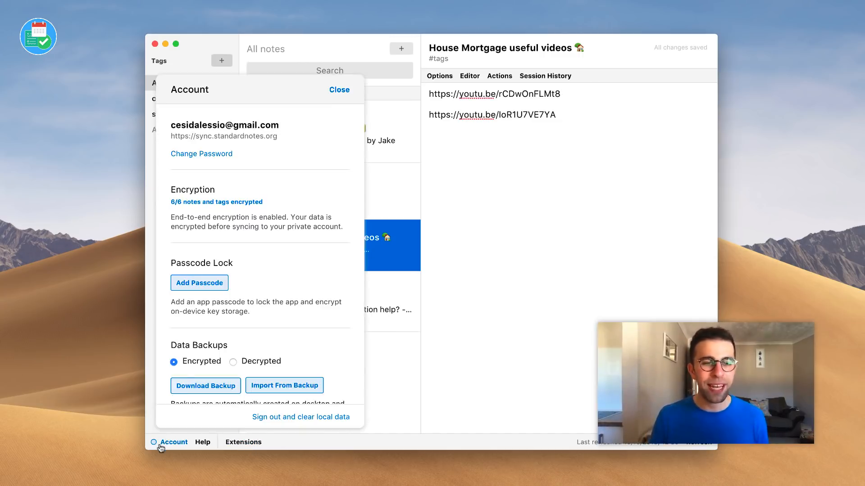
pyautogui.scroll(-3)
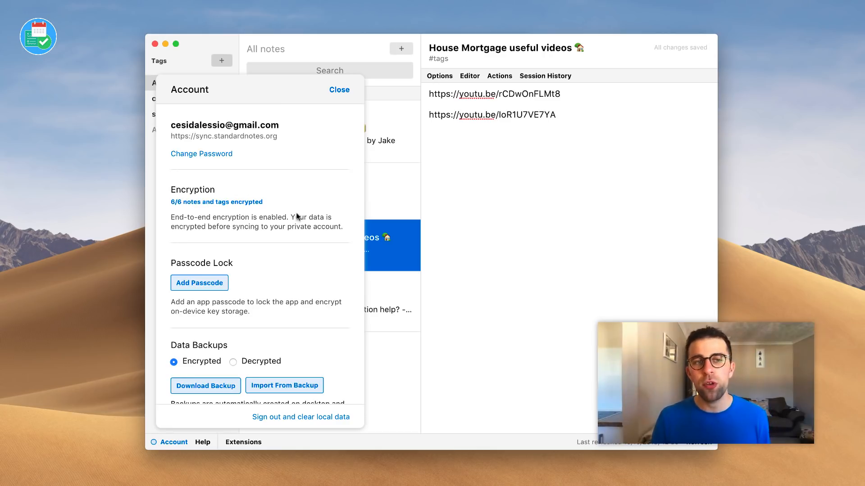
pyautogui.click(339, 89)
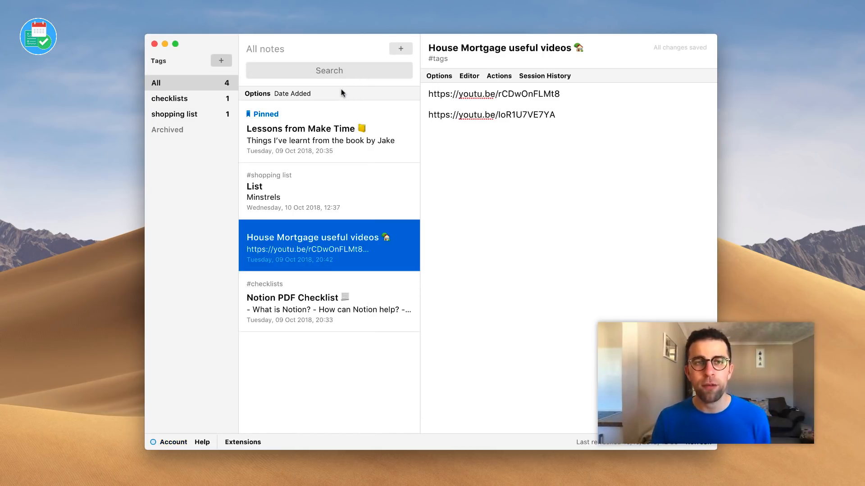
pyautogui.moveTo(322, 432)
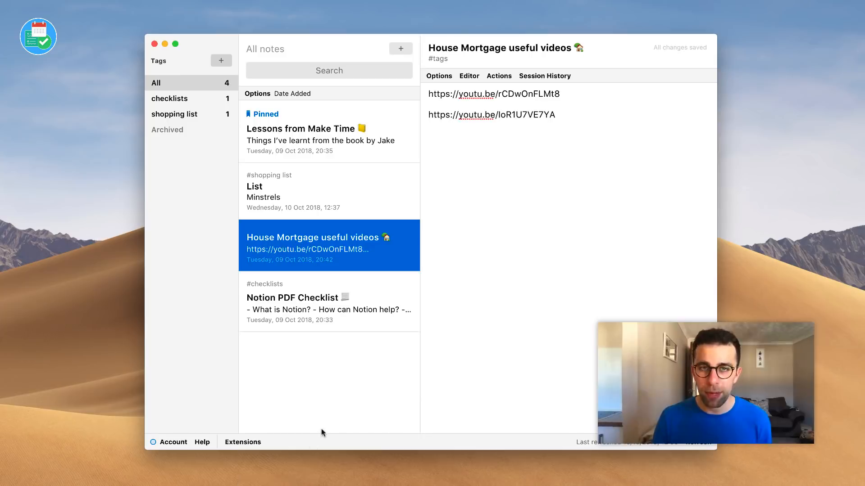
# Bring up the Extended extensions webpage in Chrome.
pyautogui.click(243, 441)
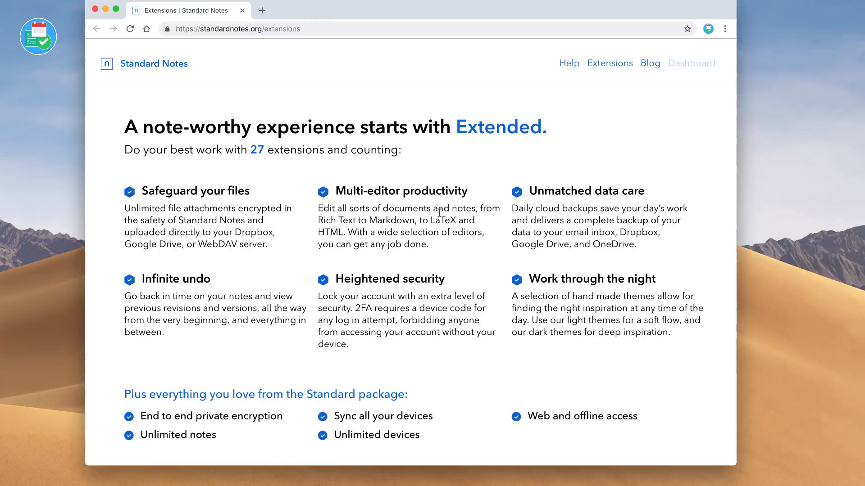
pyautogui.scroll(-3)
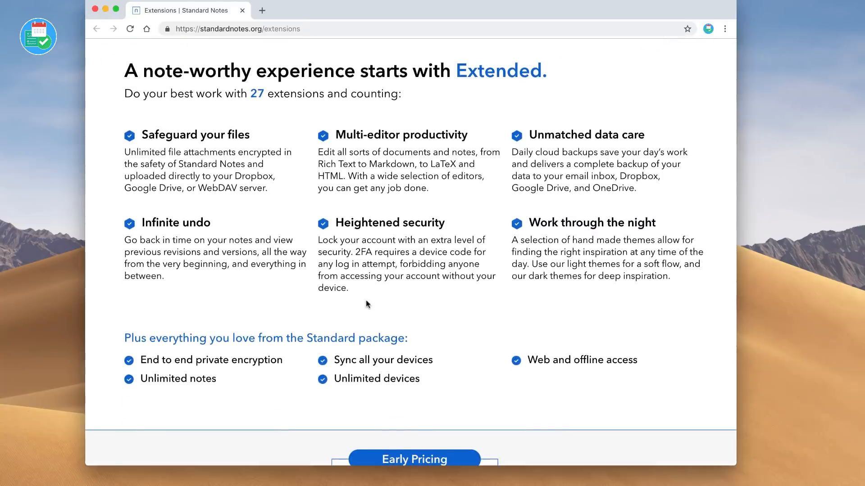
pyautogui.scroll(-3)
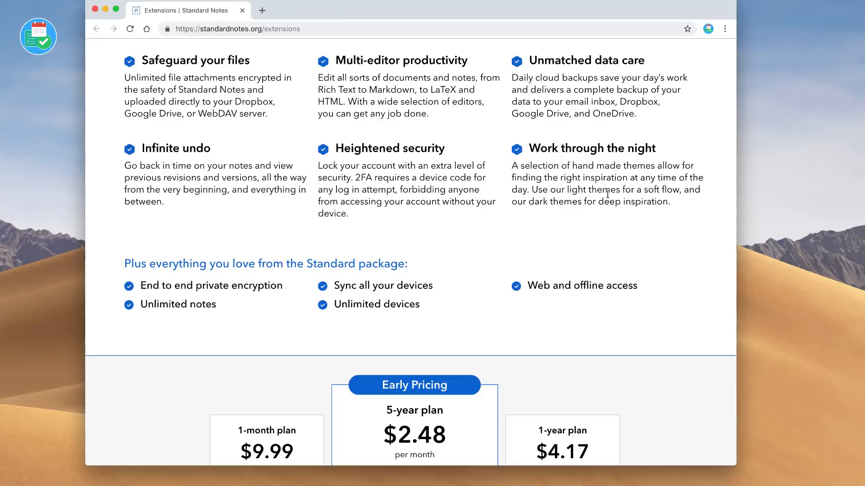
pyautogui.scroll(-3)
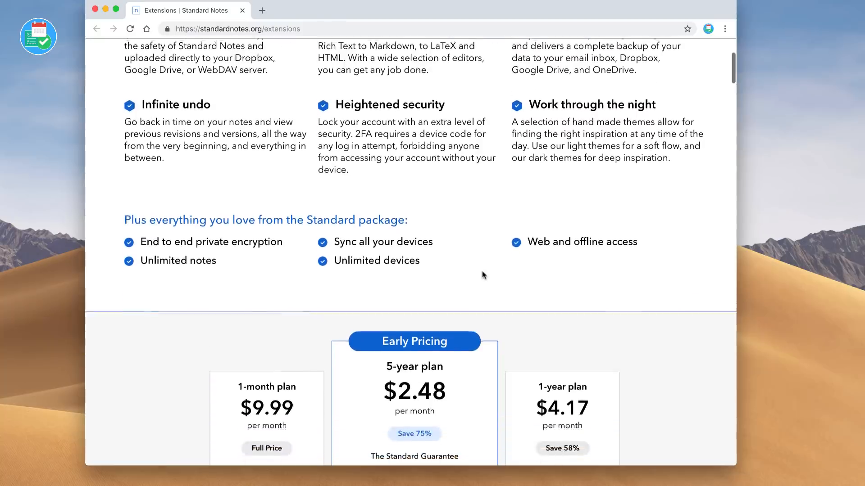
pyautogui.scroll(-3)
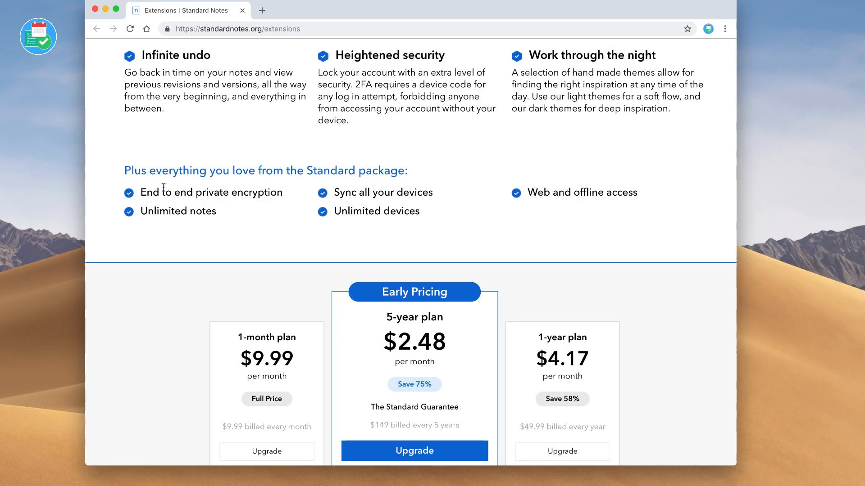
pyautogui.moveTo(341, 171)
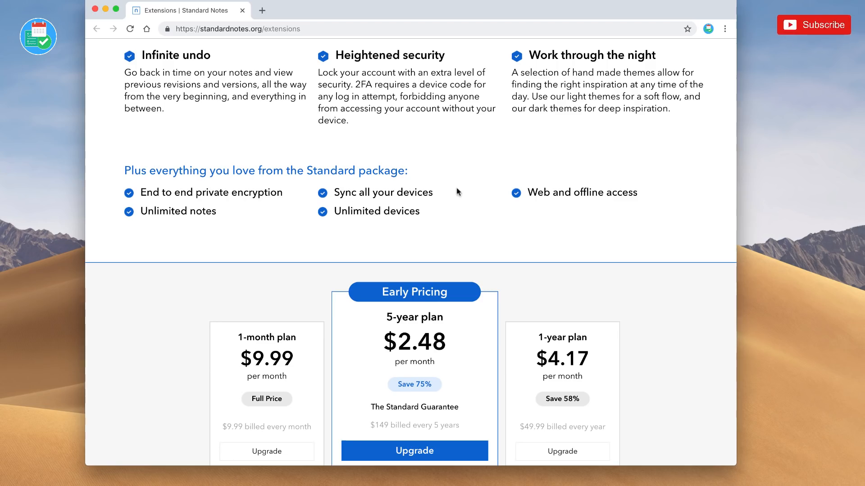
pyautogui.moveTo(505, 219)
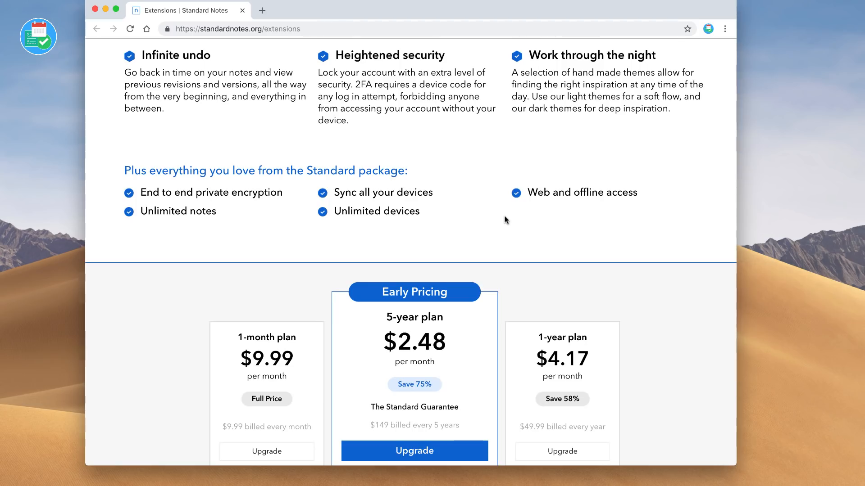
pyautogui.scroll(-3)
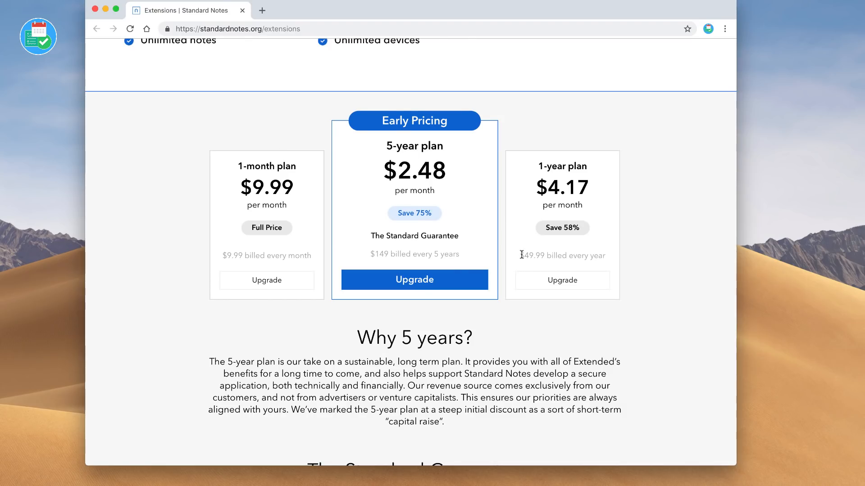
pyautogui.moveTo(520, 251)
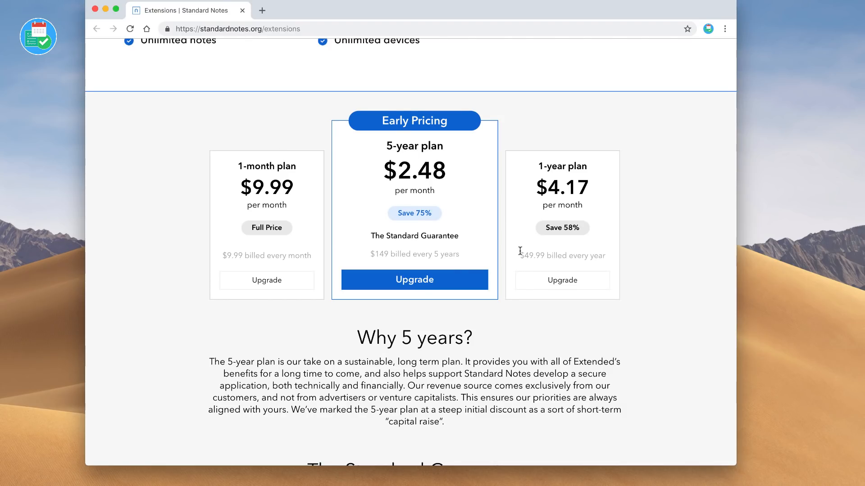
pyautogui.moveTo(427, 157)
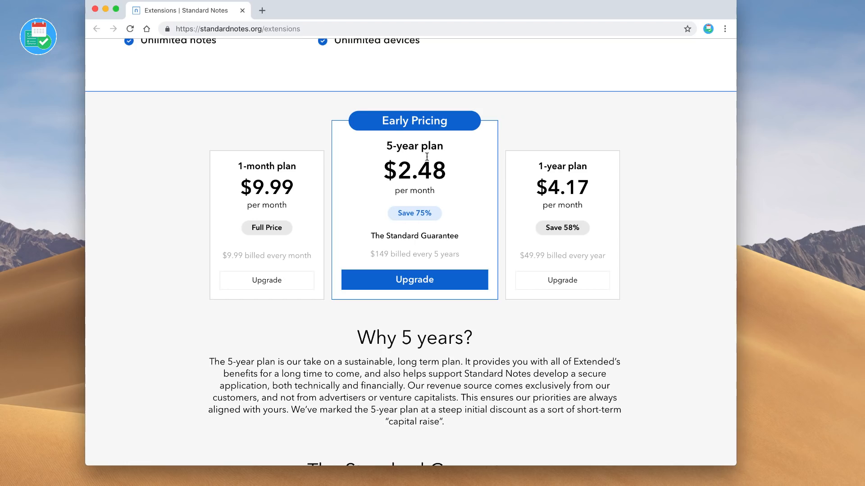
pyautogui.moveTo(431, 236)
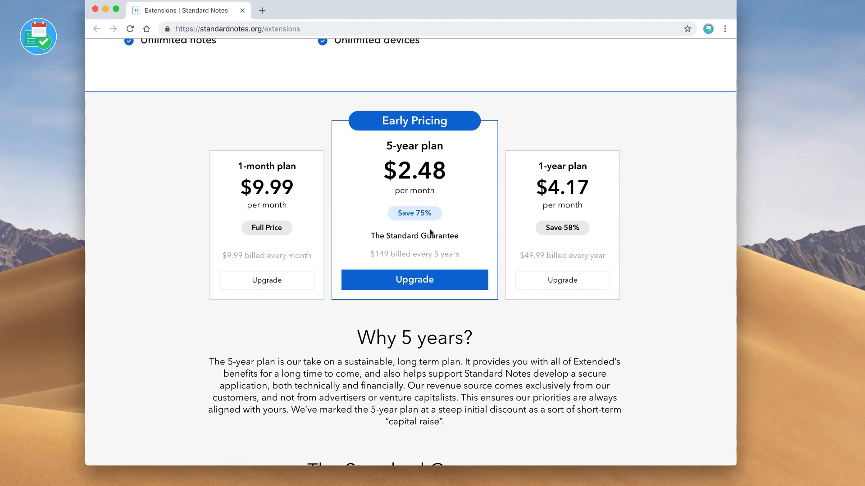
pyautogui.scroll(-3)
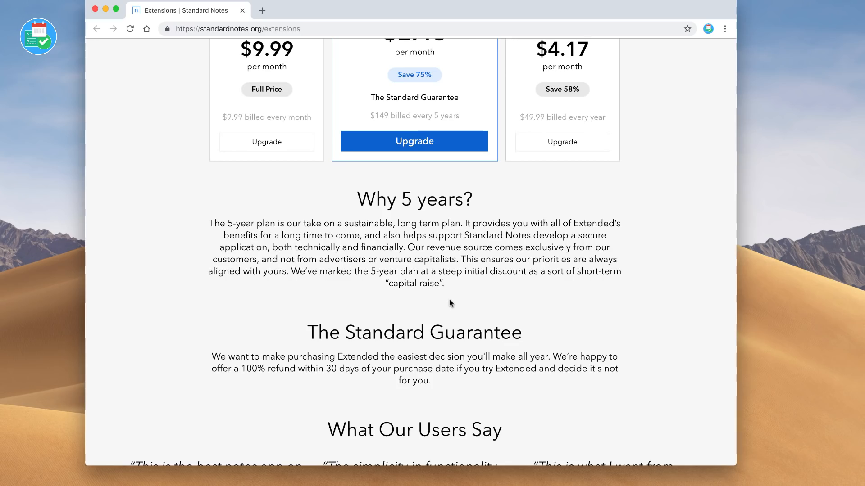
pyautogui.scroll(-3)
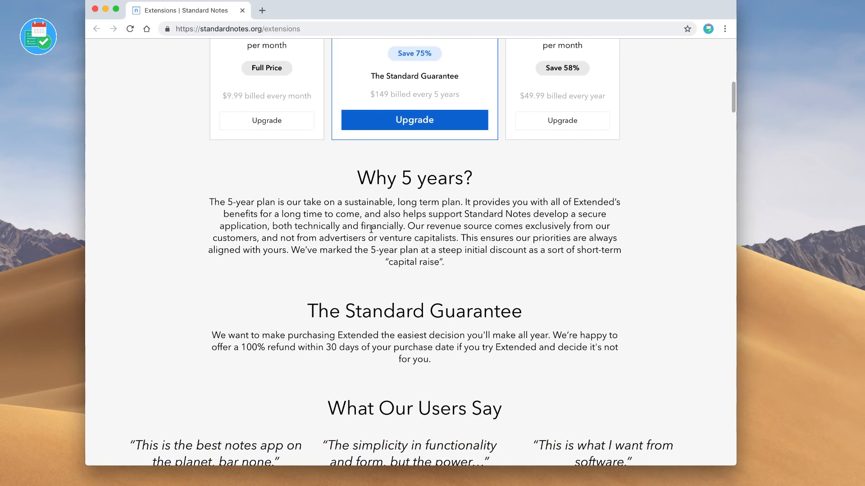
pyautogui.moveTo(419, 226)
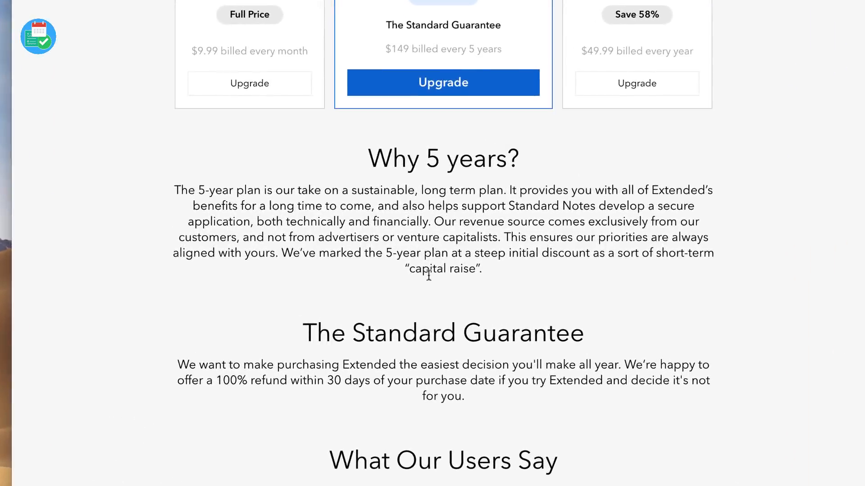
pyautogui.scroll(-3)
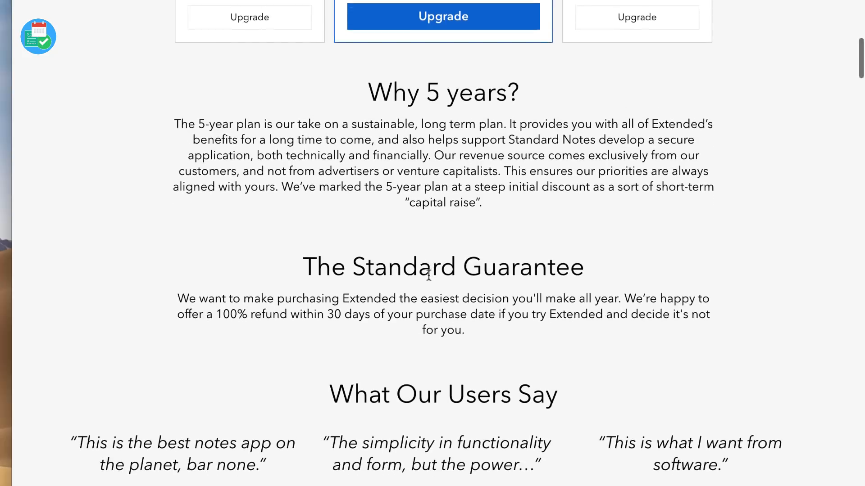
pyautogui.scroll(-3)
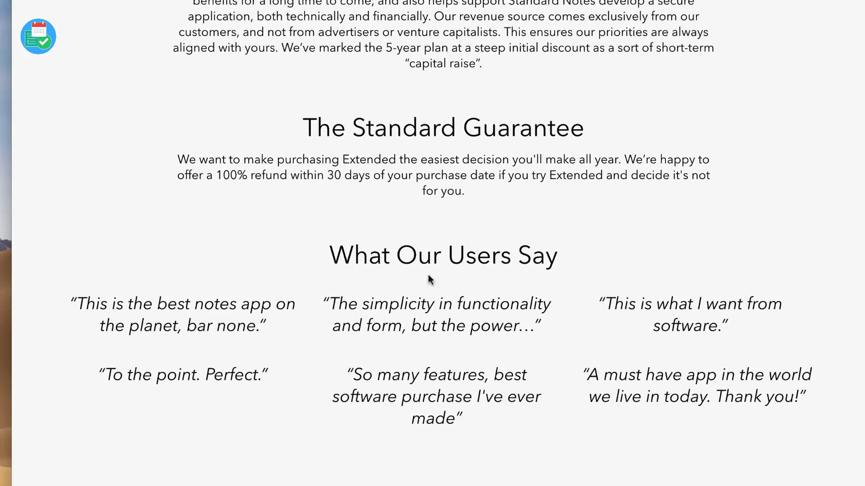
pyautogui.scroll(-3)
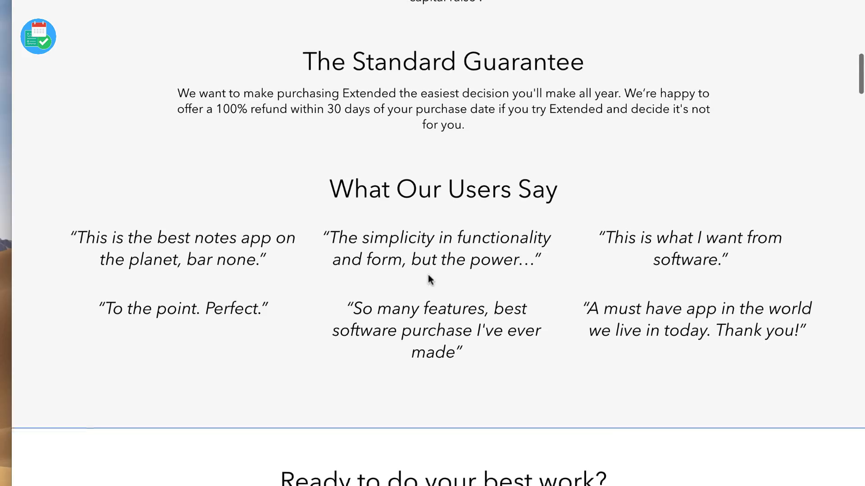
pyautogui.scroll(-3)
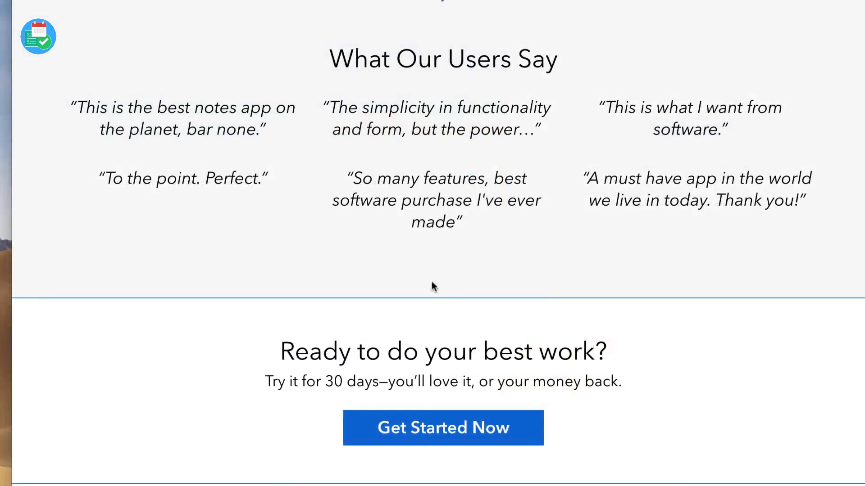
pyautogui.scroll(-3)
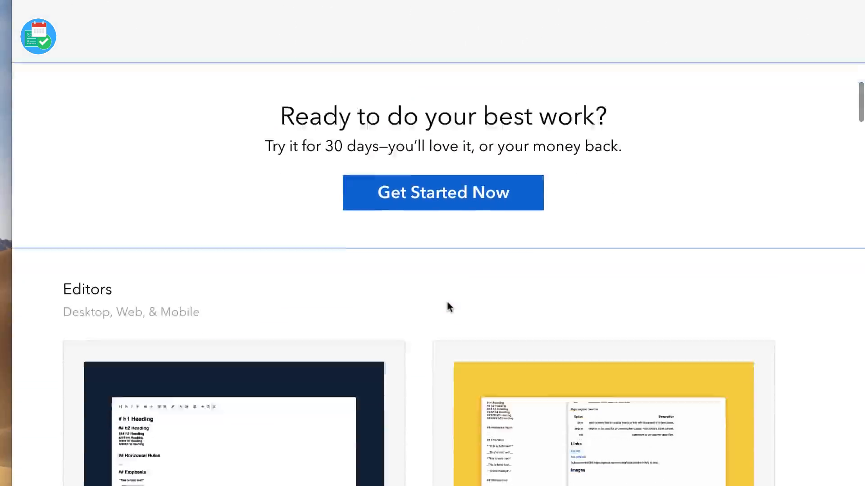
# Scroll through the Editors extensions from Advanced Markdown to Vim and Simple Task Editor, reaching Components.
pyautogui.scroll(-3)
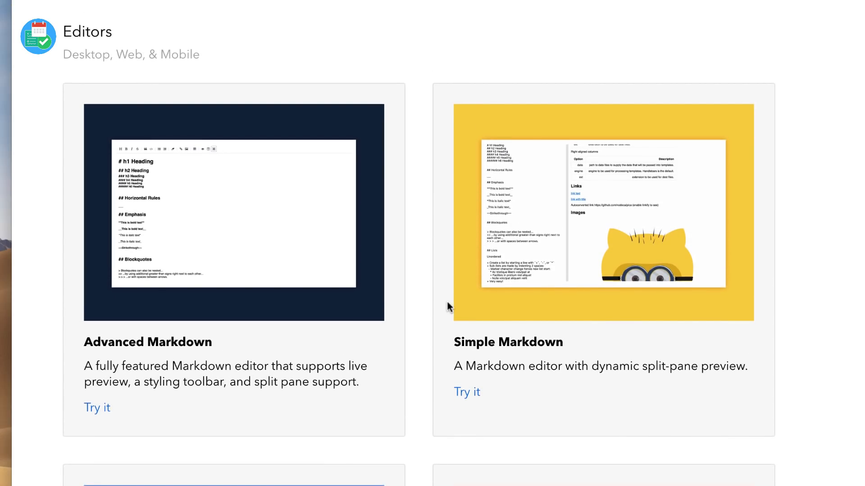
pyautogui.scroll(-3)
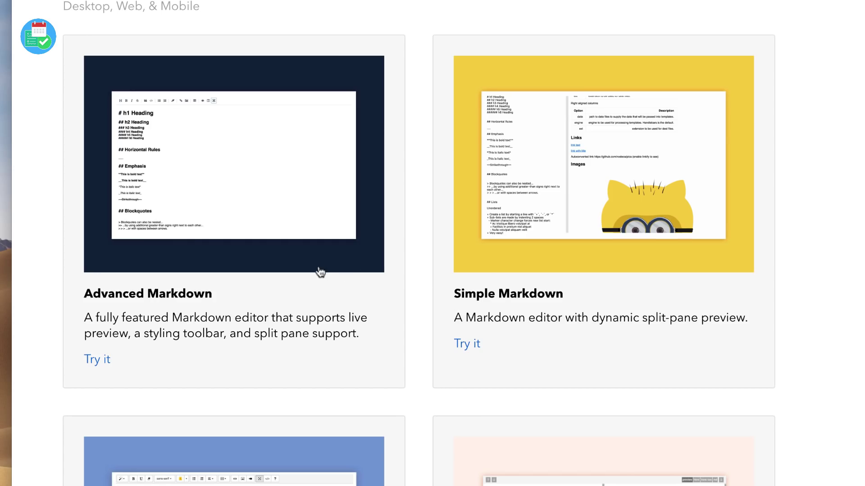
pyautogui.scroll(-3)
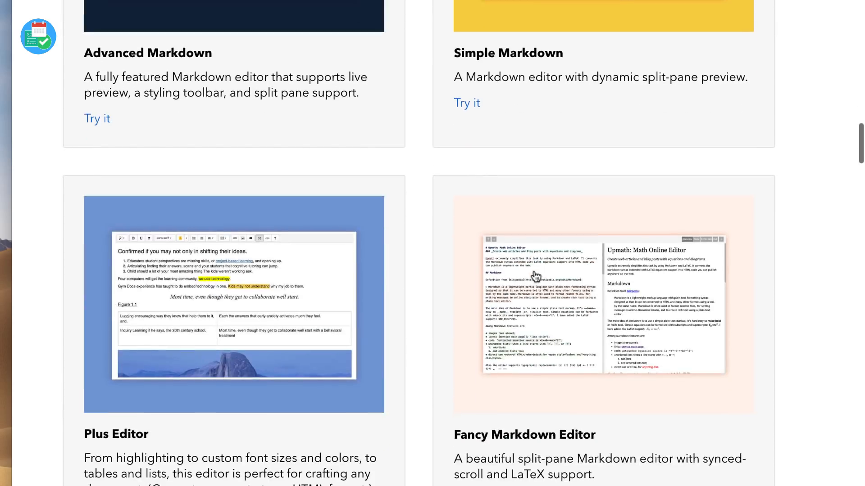
pyautogui.scroll(-3)
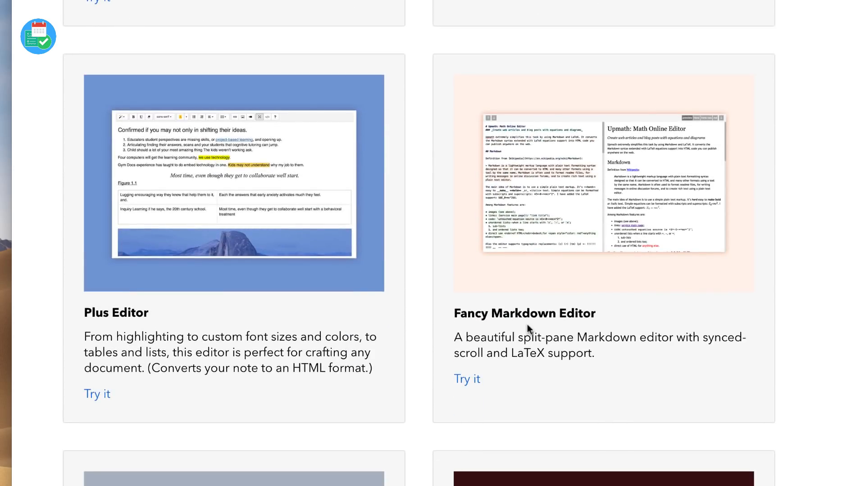
pyautogui.scroll(-3)
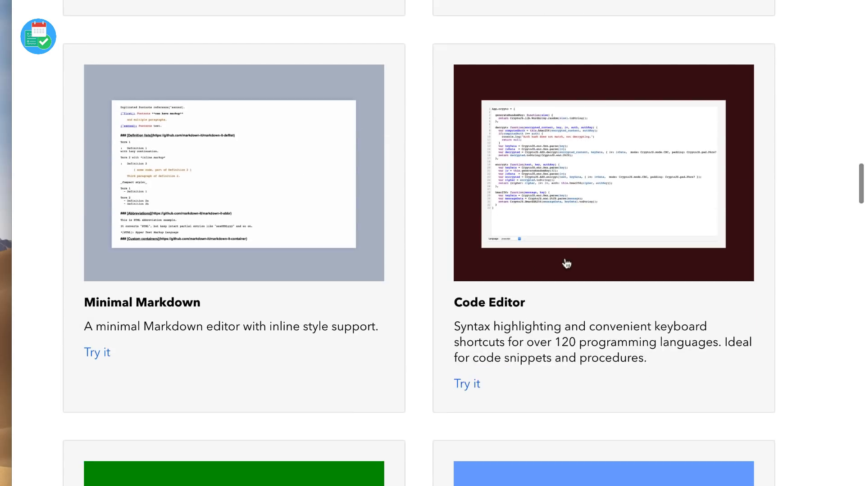
pyautogui.scroll(-3)
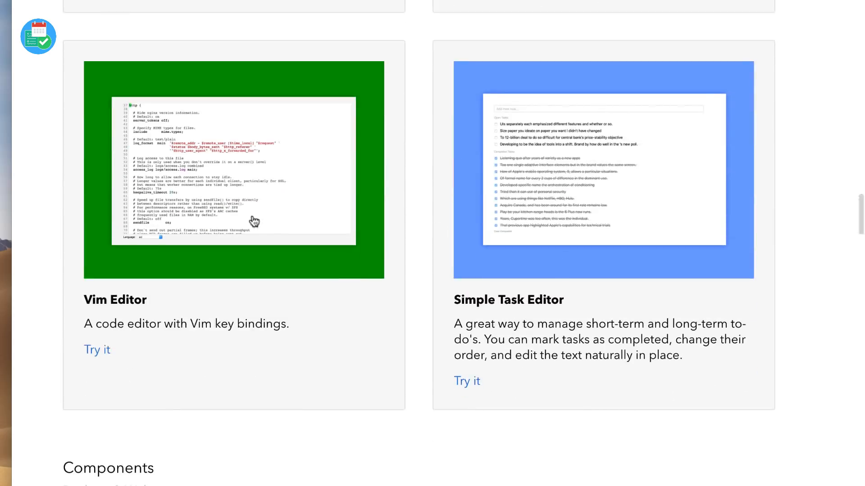
pyautogui.scroll(-3)
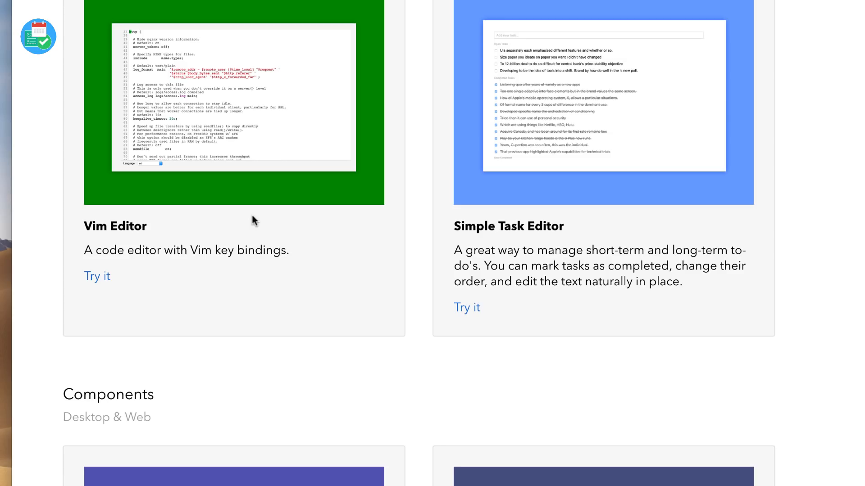
pyautogui.scroll(-3)
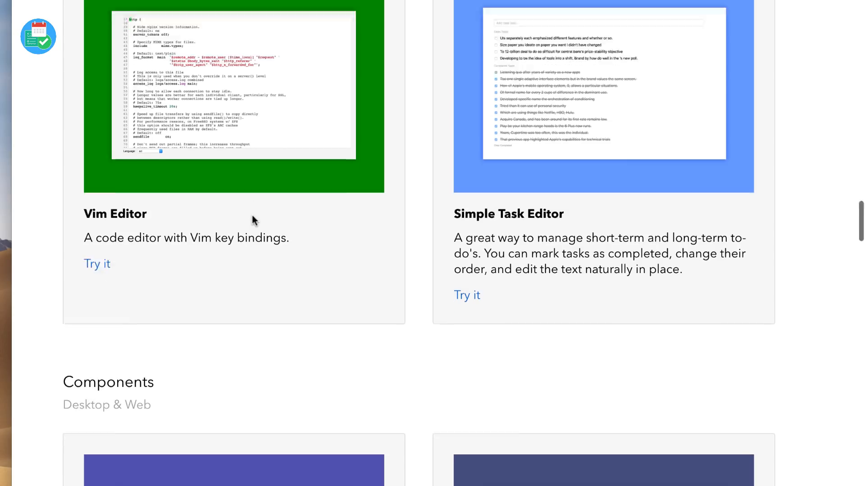
pyautogui.scroll(-3)
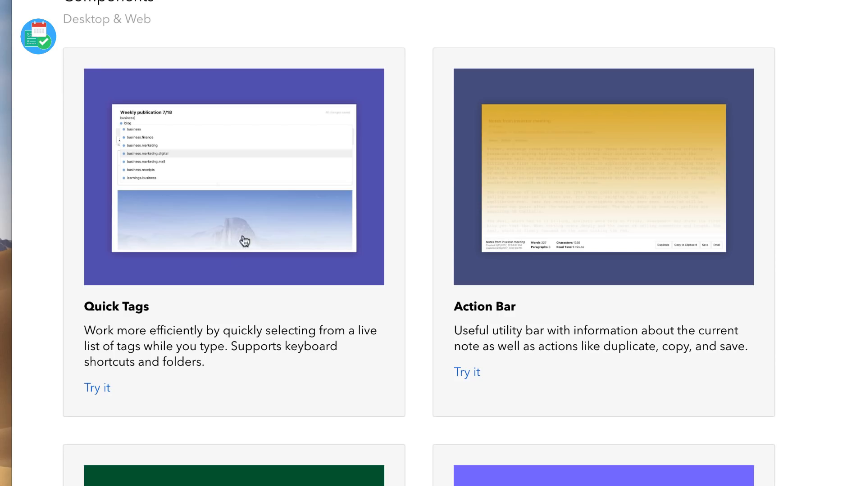
pyautogui.moveTo(338, 334)
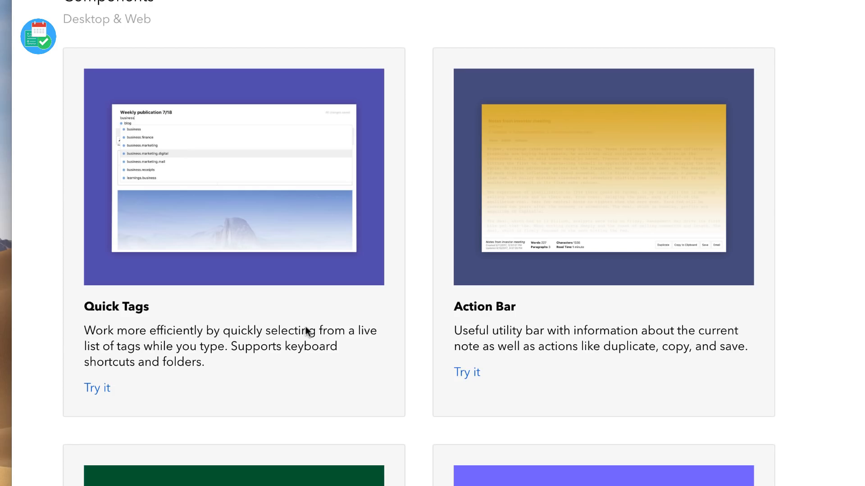
pyautogui.moveTo(602, 258)
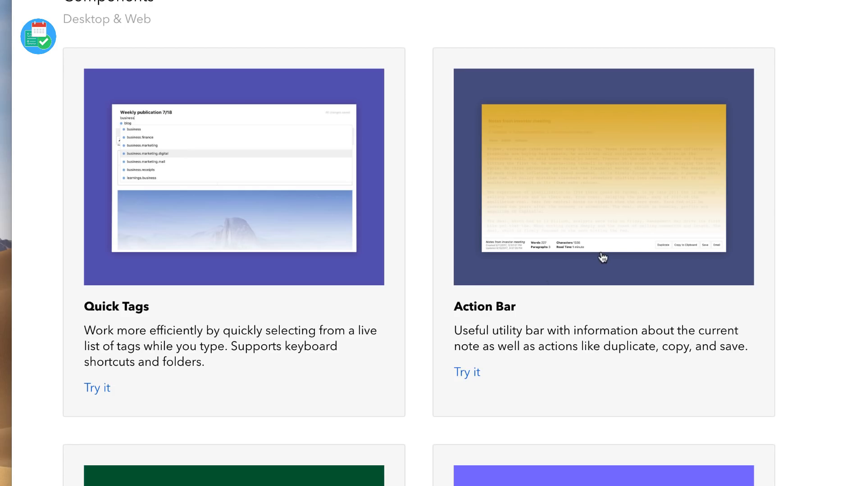
pyautogui.moveTo(524, 331)
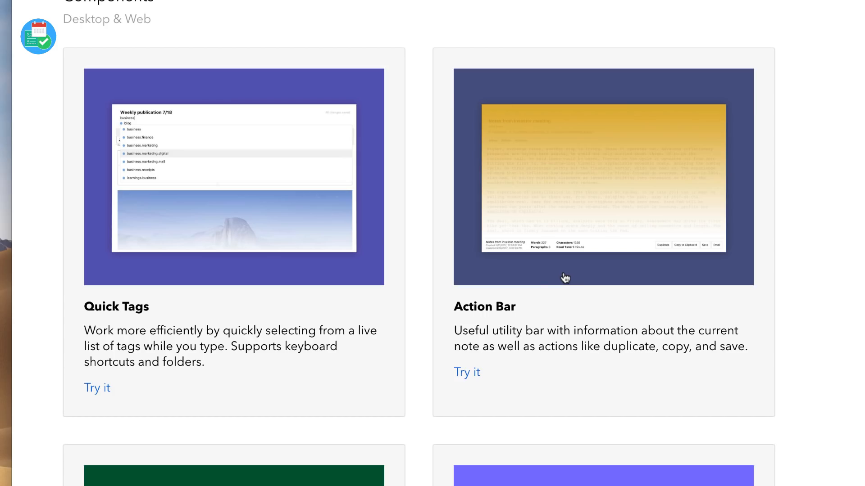
pyautogui.moveTo(559, 260)
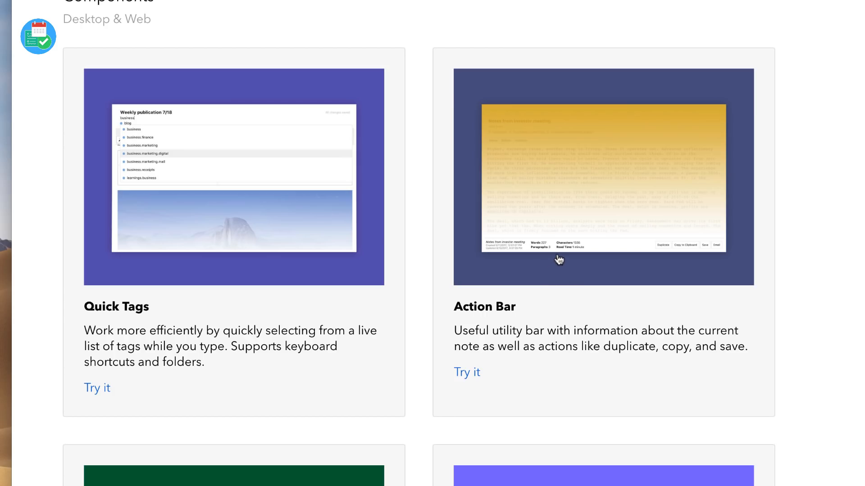
# Scroll the Components list past GitHub Push and Folders until the Themes heading appears.
pyautogui.scroll(-3)
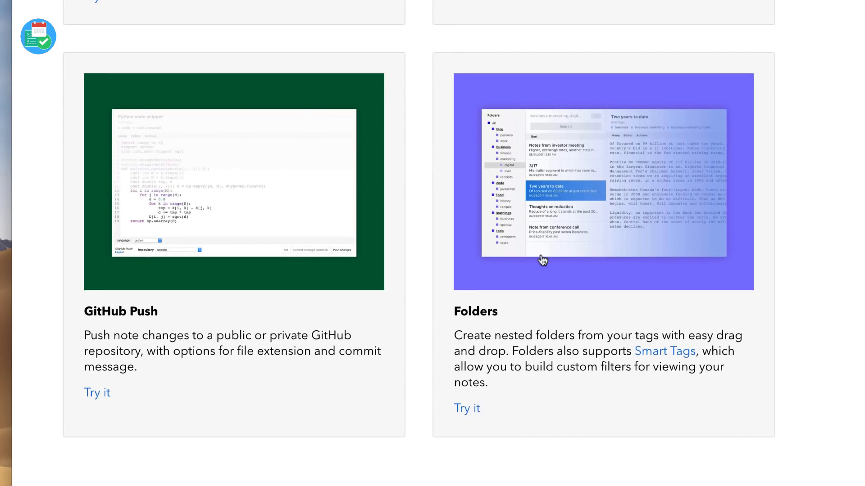
pyautogui.scroll(-3)
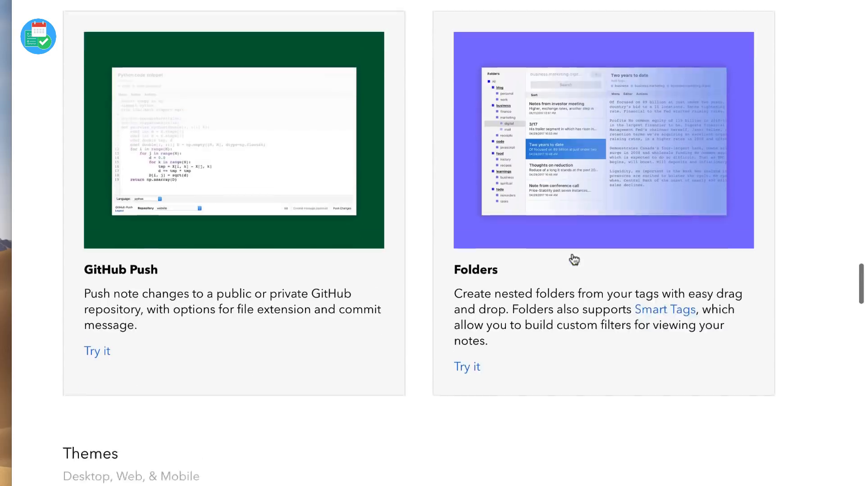
# Scroll through the Themes and sync, backup and 2FA sections of the Extended page.
pyautogui.scroll(-3)
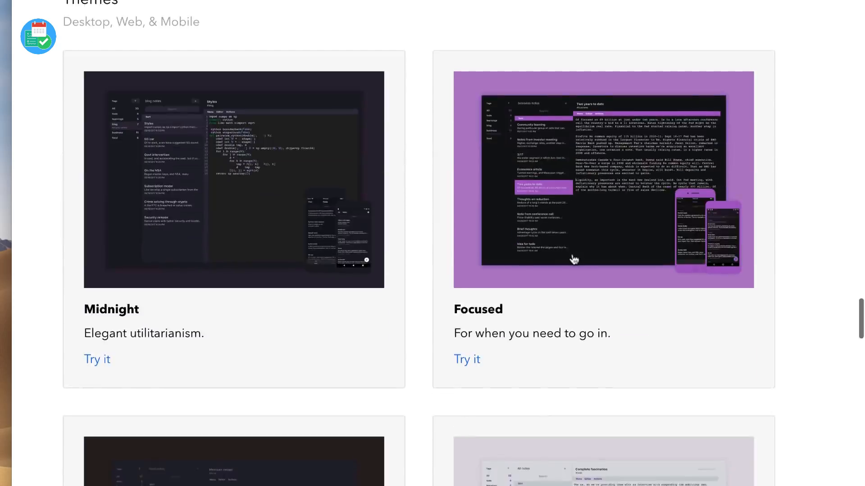
pyautogui.scroll(-3)
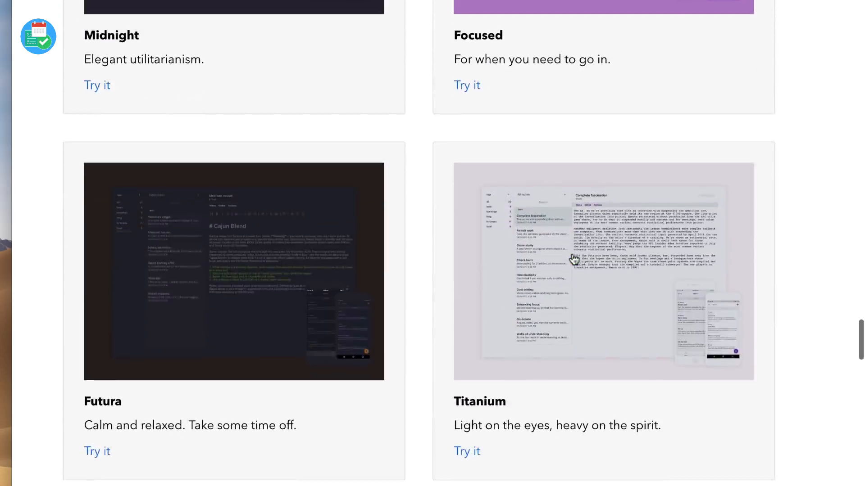
pyautogui.scroll(-3)
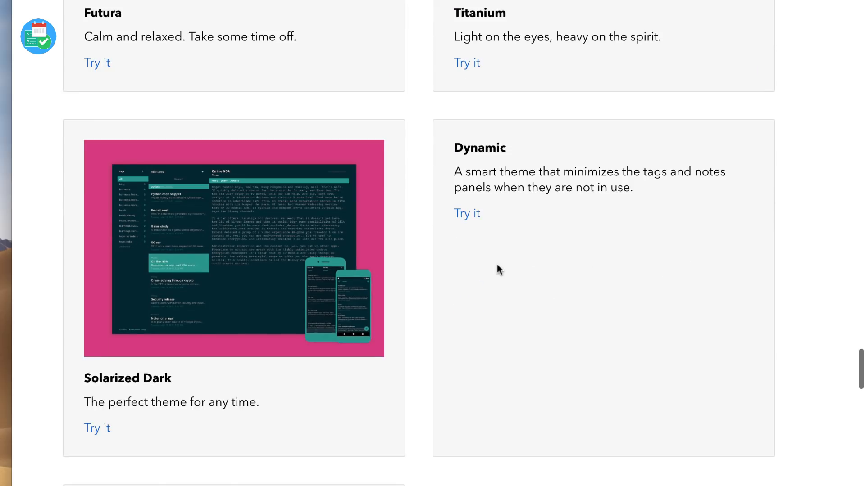
pyautogui.scroll(-3)
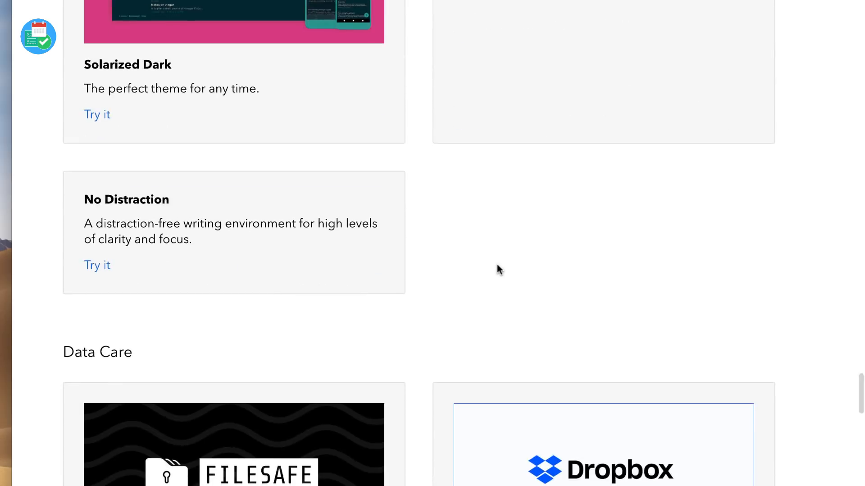
pyautogui.scroll(-3)
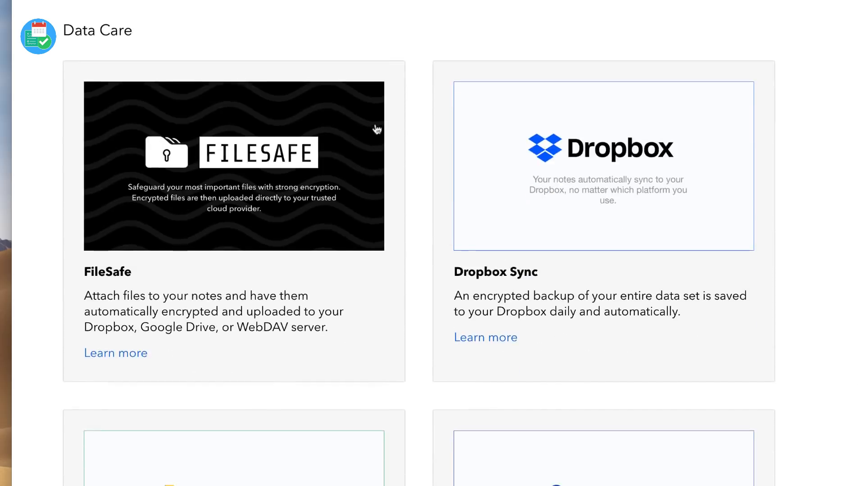
pyautogui.scroll(-3)
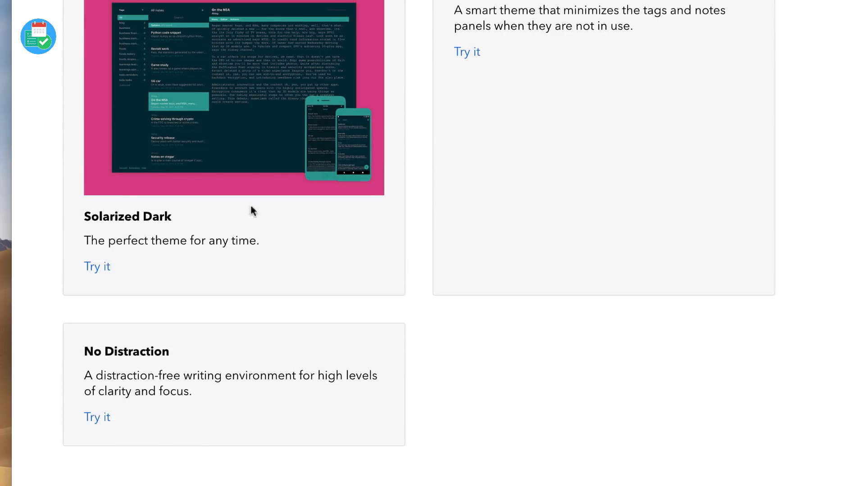
# Continue past Note History to the Actions section showing the Listed blog-publishing action.
pyautogui.scroll(-3)
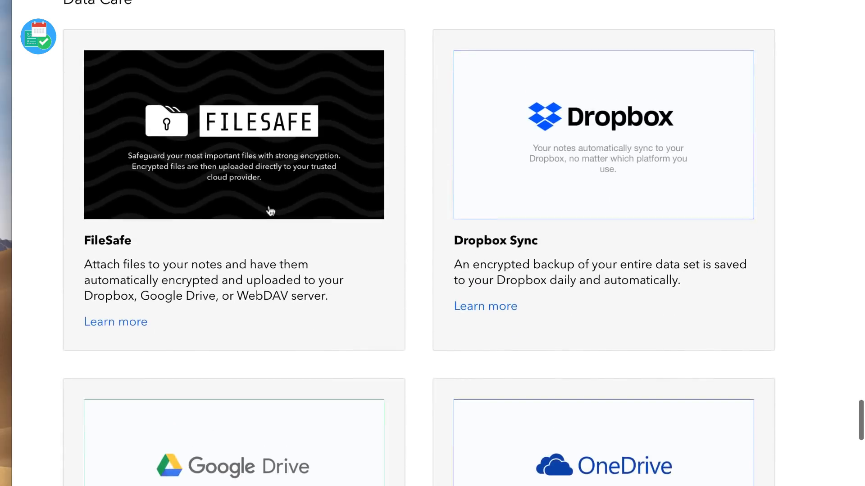
pyautogui.scroll(-3)
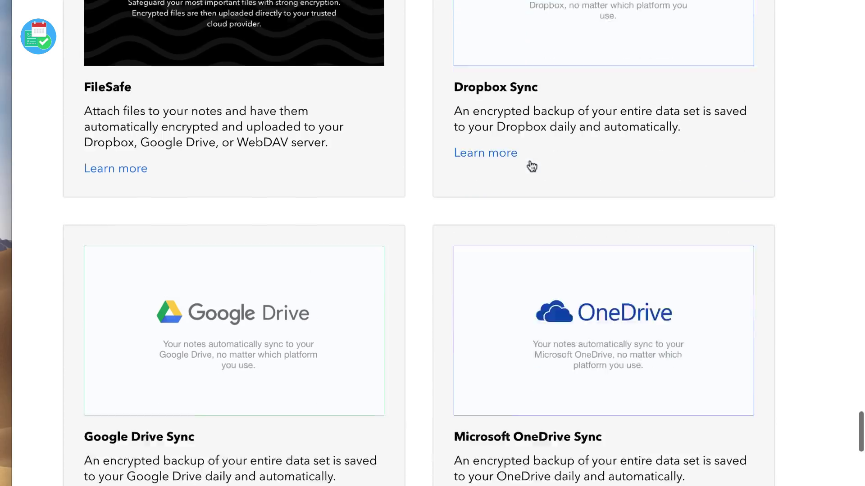
pyautogui.scroll(-3)
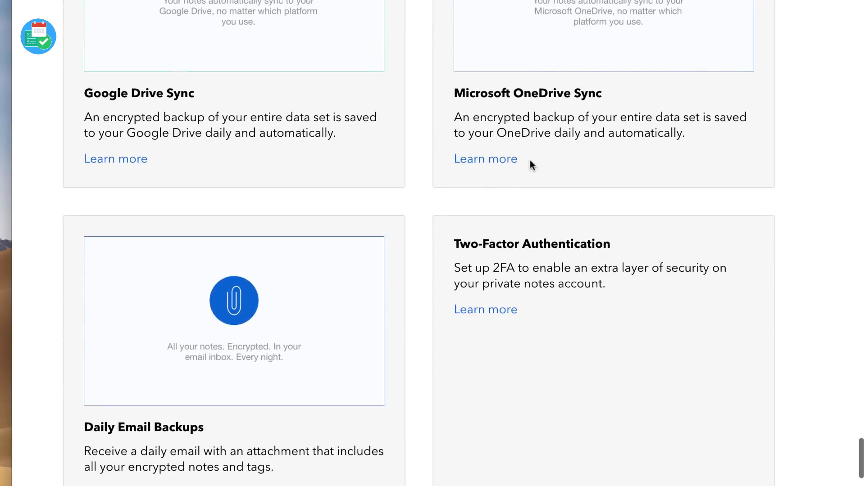
pyautogui.scroll(-3)
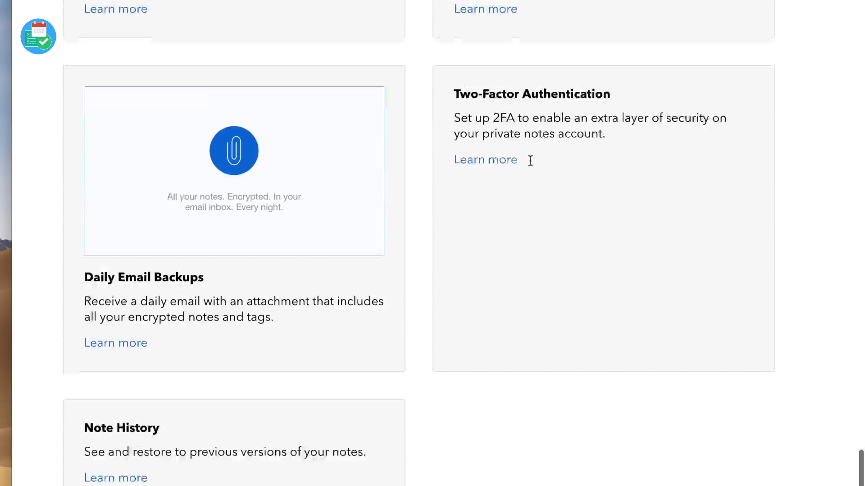
pyautogui.scroll(-3)
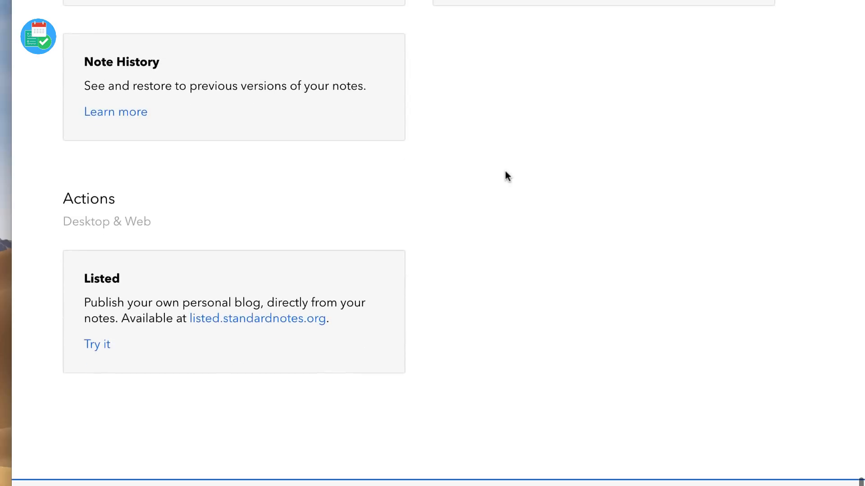
pyautogui.moveTo(229, 192)
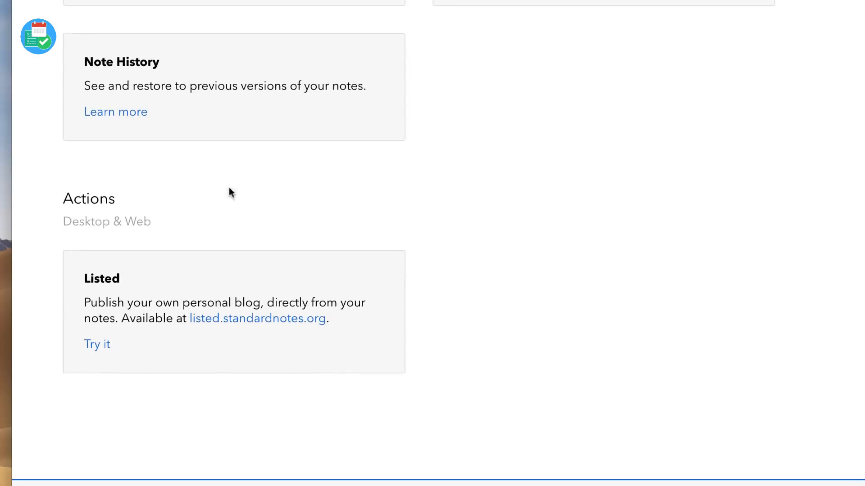
pyautogui.moveTo(283, 266)
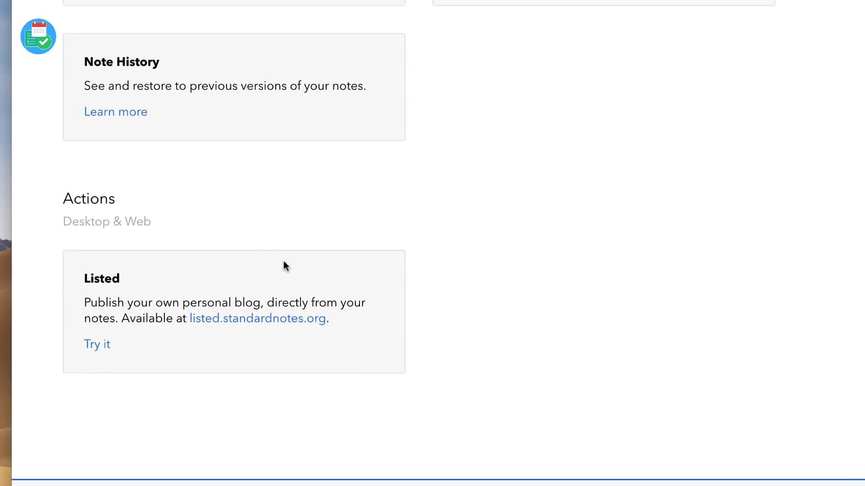
pyautogui.moveTo(239, 279)
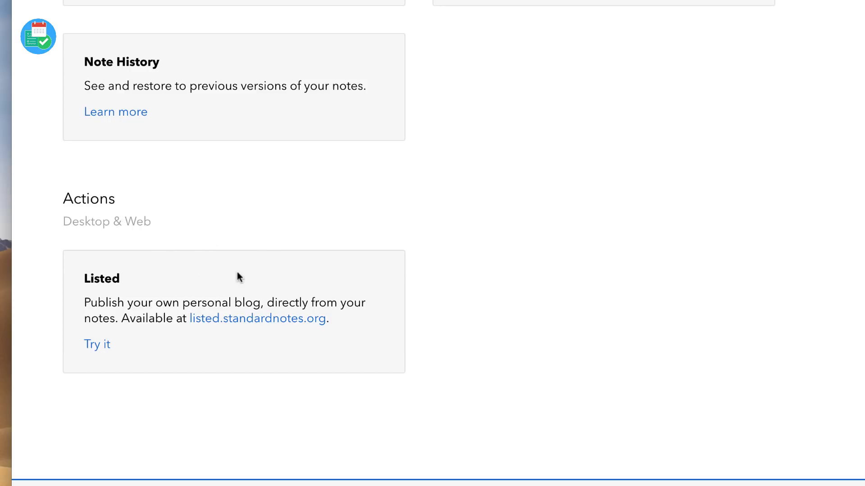
pyautogui.scroll(-3)
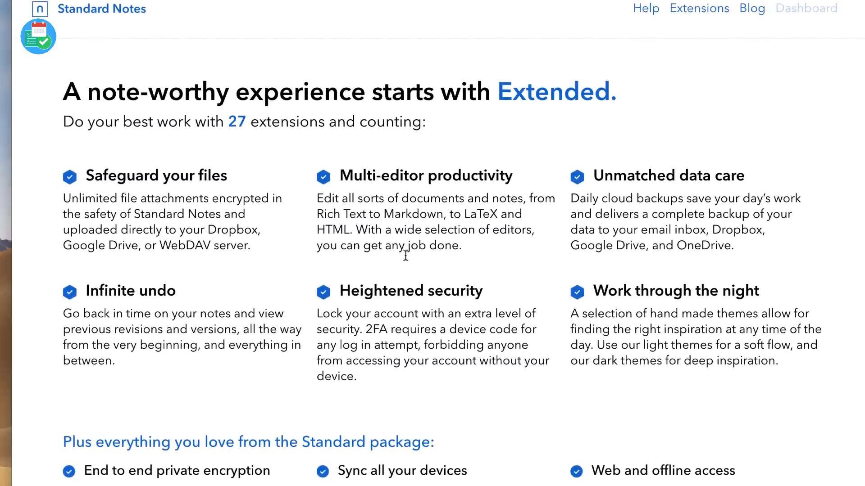
# Open Our Privacy Manifesto from the Resources links in the page footer.
pyautogui.scroll(-3)
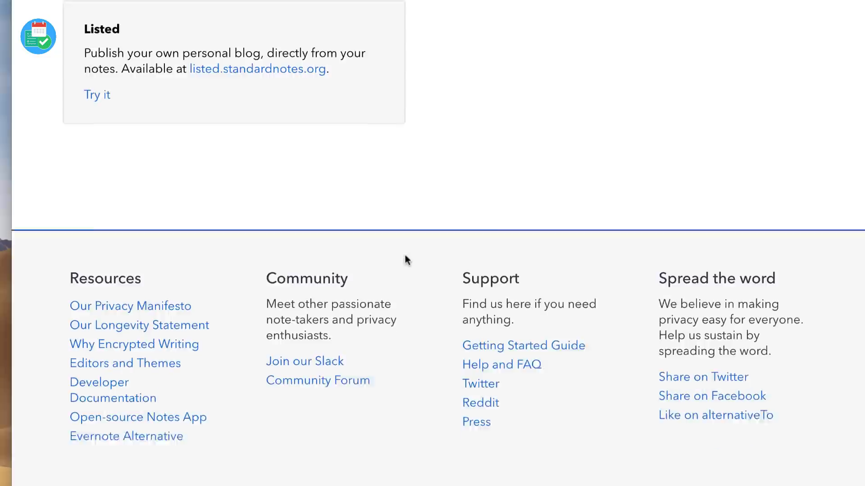
pyautogui.click(129, 306)
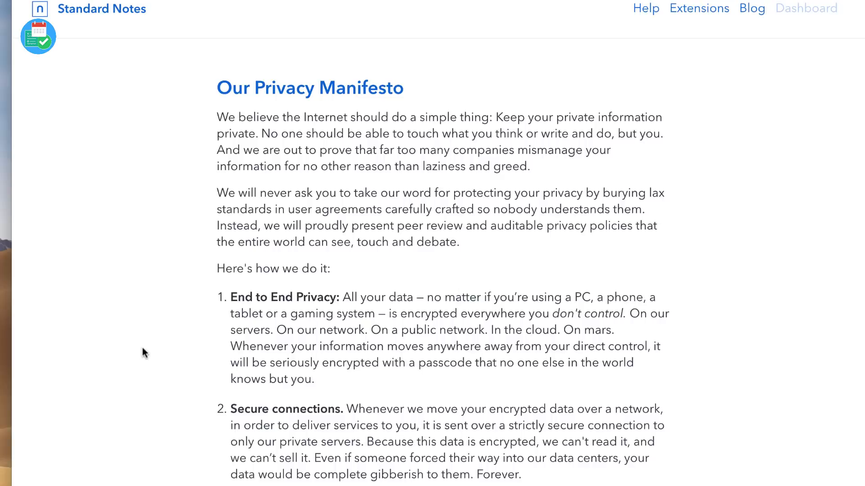
pyautogui.scroll(-3)
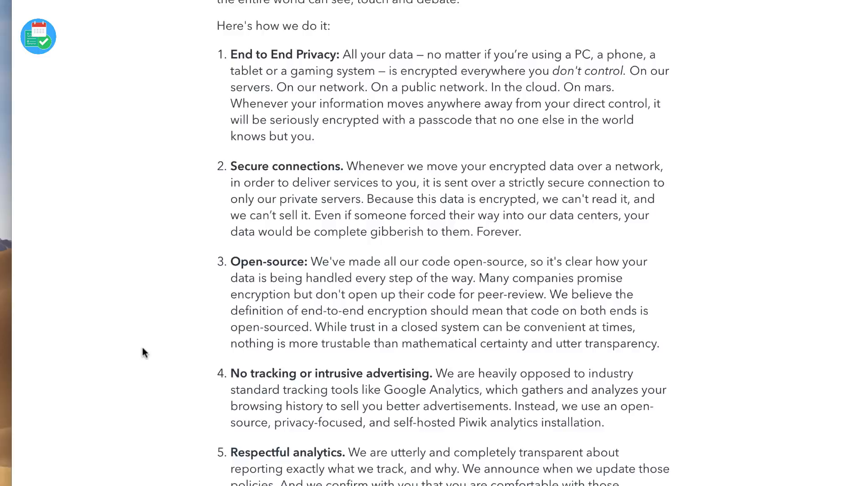
pyautogui.scroll(-3)
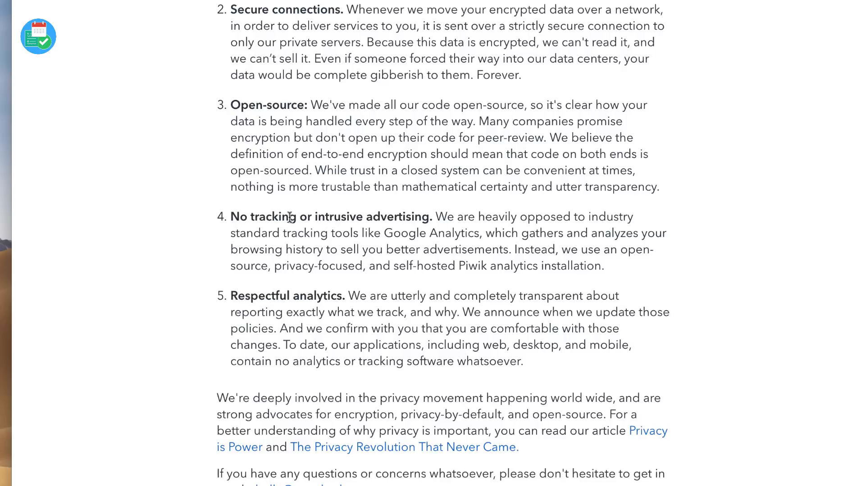
pyautogui.scroll(-3)
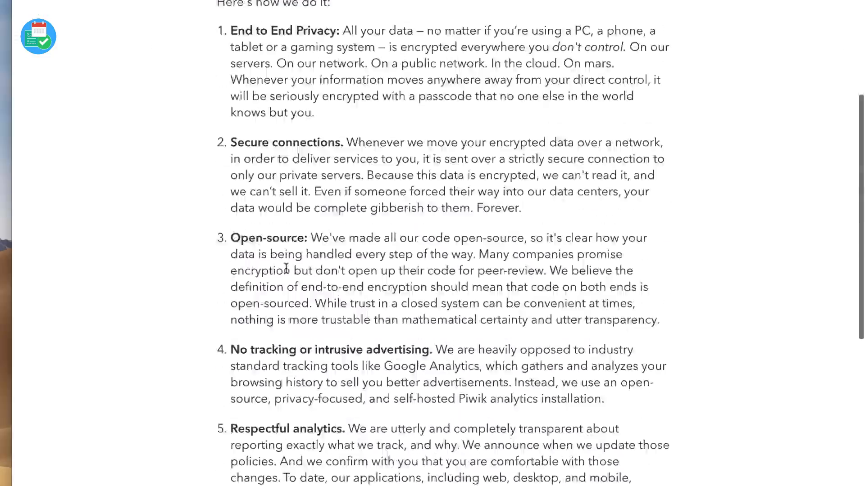
pyautogui.scroll(-3)
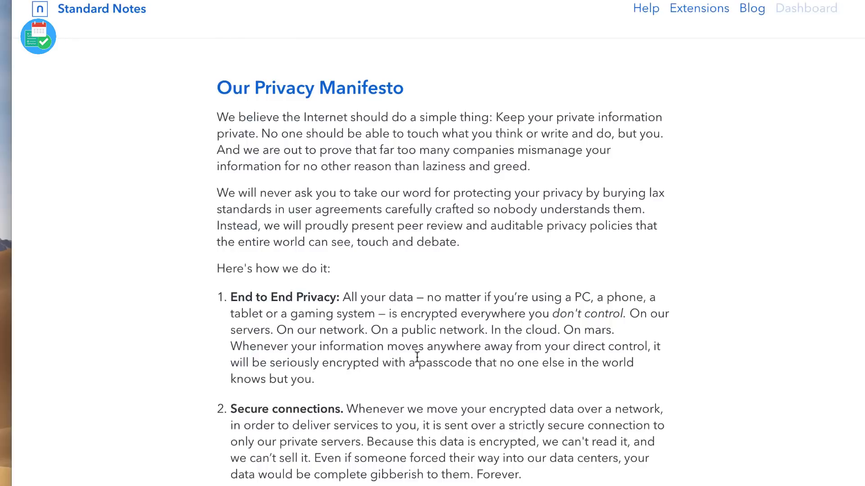
pyautogui.moveTo(461, 393)
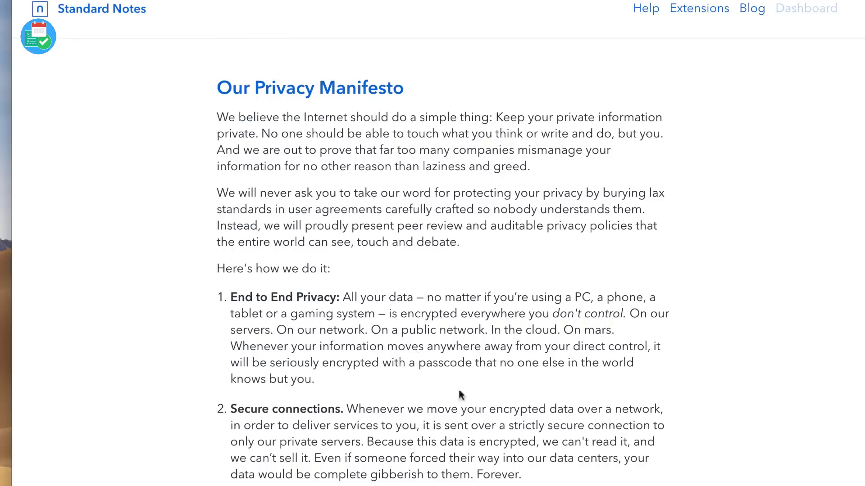
pyautogui.scroll(-3)
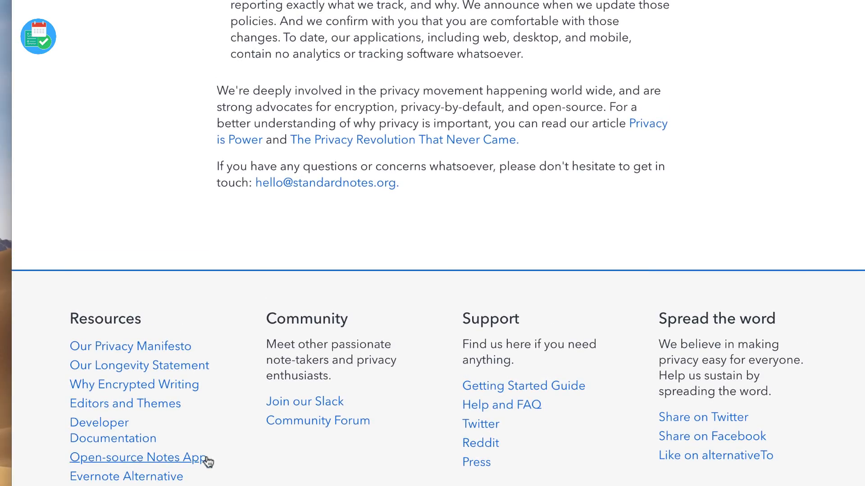
pyautogui.moveTo(382, 442)
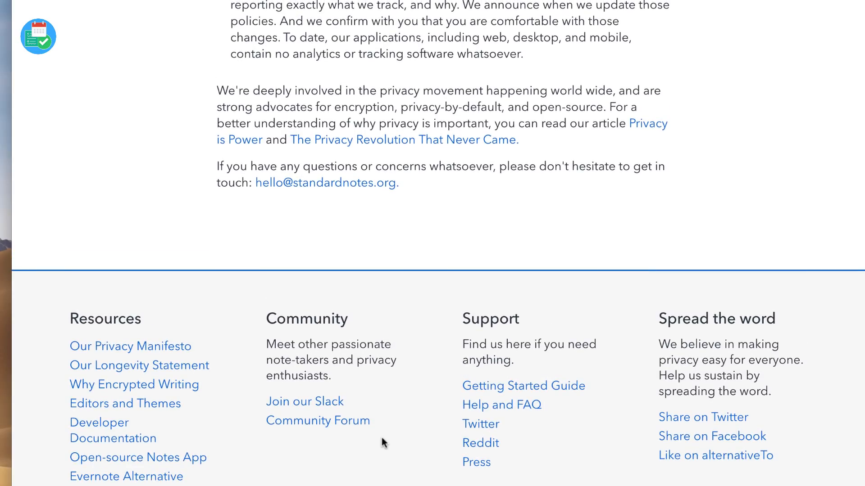
pyautogui.click(130, 346)
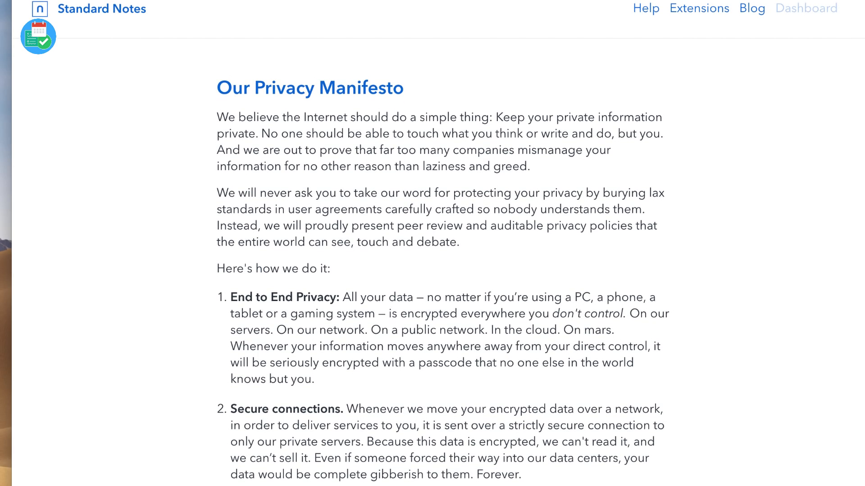
pyautogui.click(101, 9)
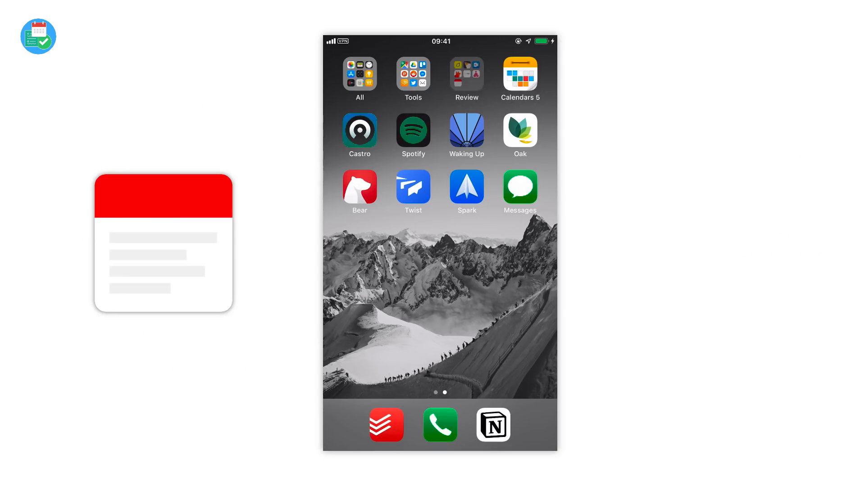
# Launch Standard Notes from the Review folder on the iPhone home screen.
pyautogui.click(466, 74)
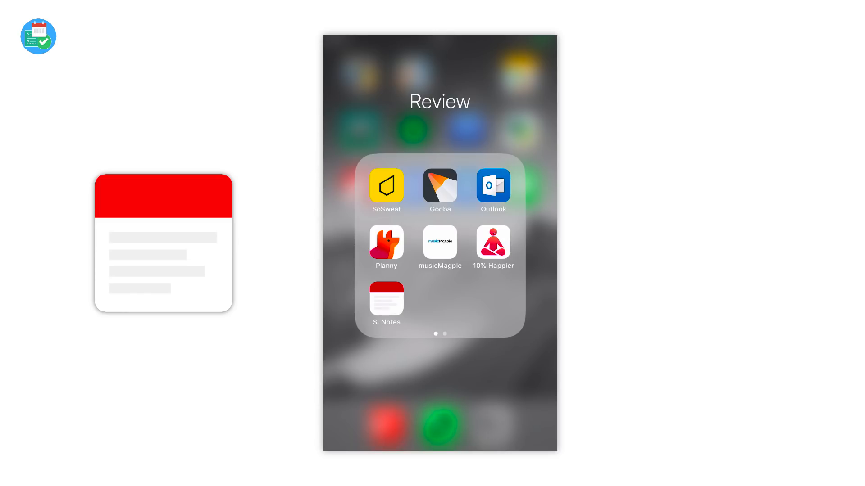
pyautogui.click(386, 301)
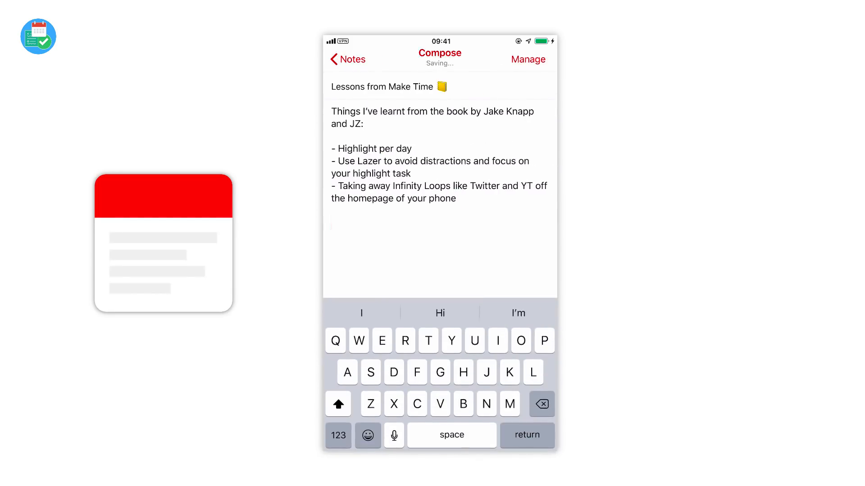
# View the note's Manage options, return to the list, and sort notes by Date Added.
pyautogui.click(528, 59)
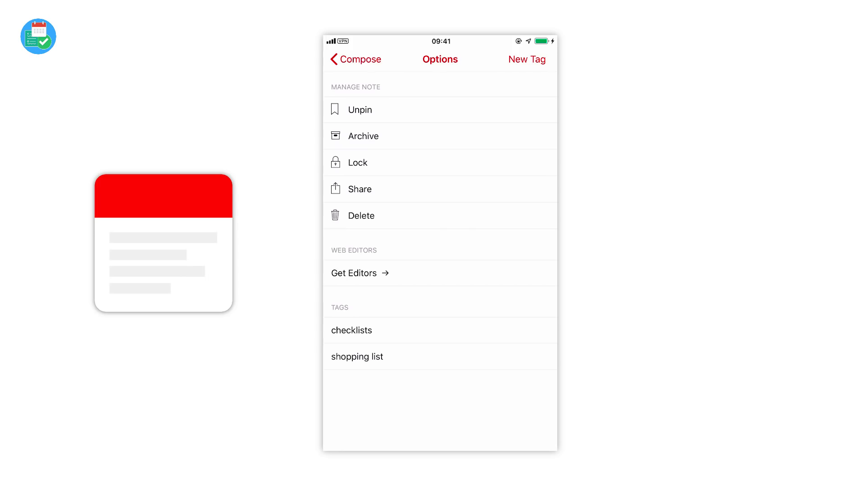
pyautogui.click(355, 59)
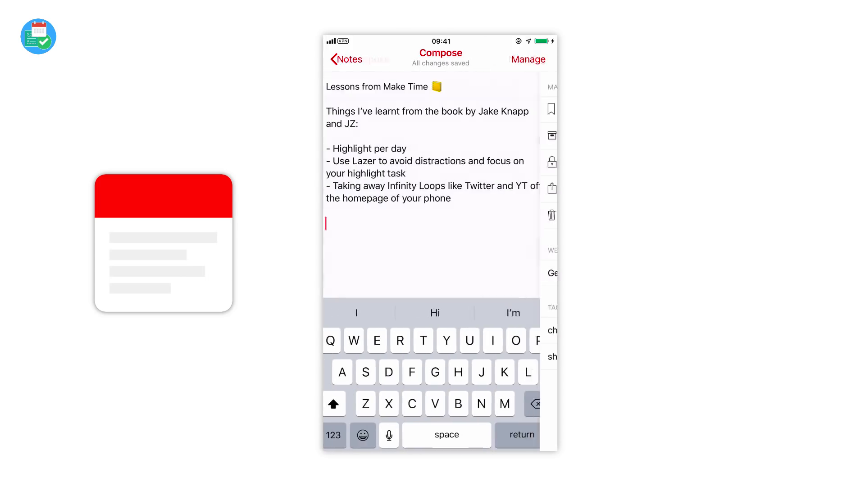
pyautogui.click(347, 60)
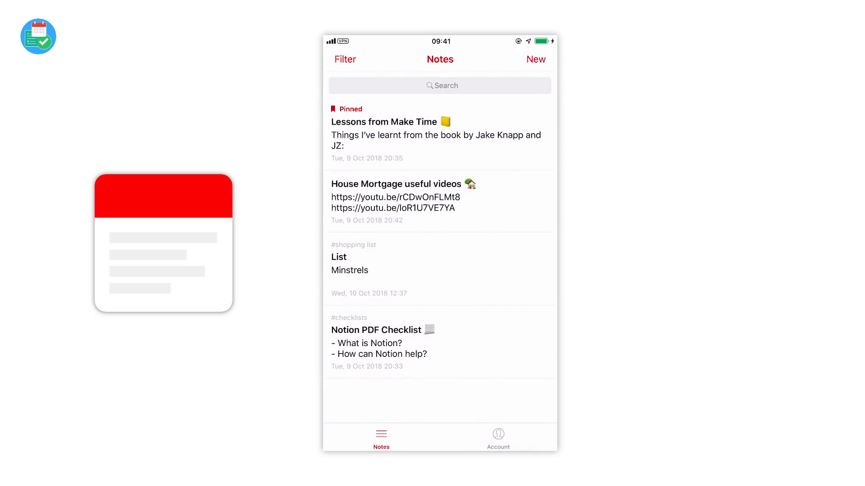
pyautogui.click(345, 60)
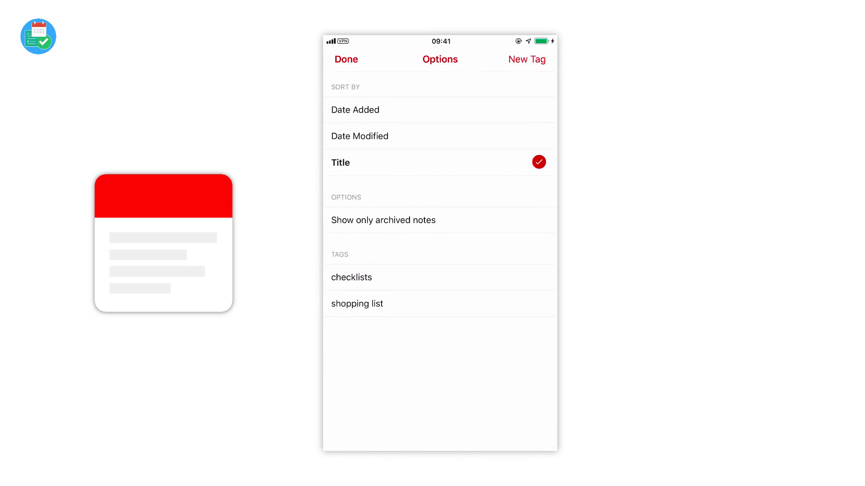
pyautogui.click(355, 110)
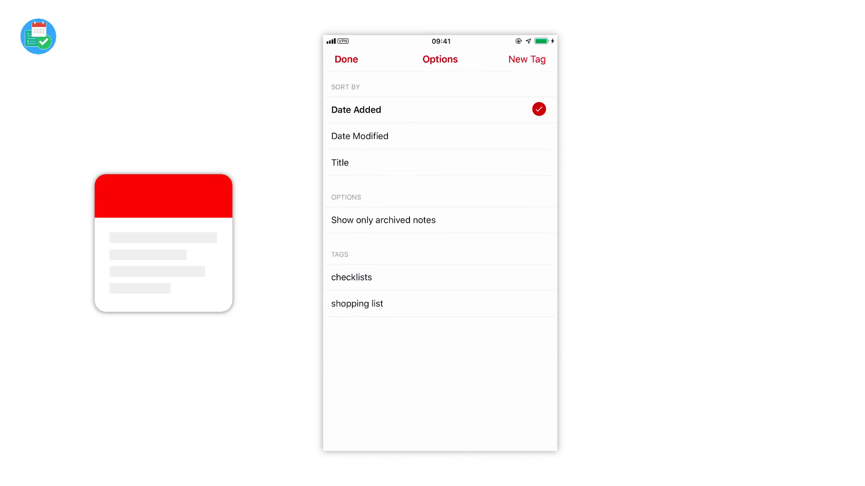
pyautogui.click(346, 59)
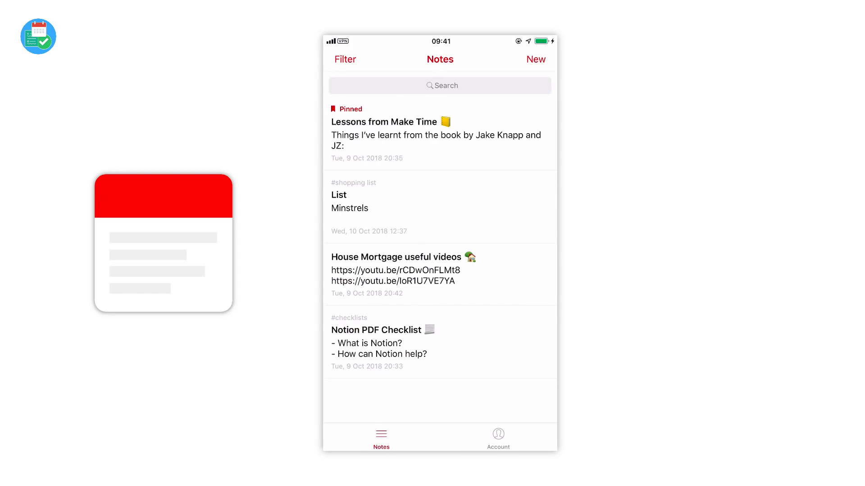
pyautogui.click(498, 438)
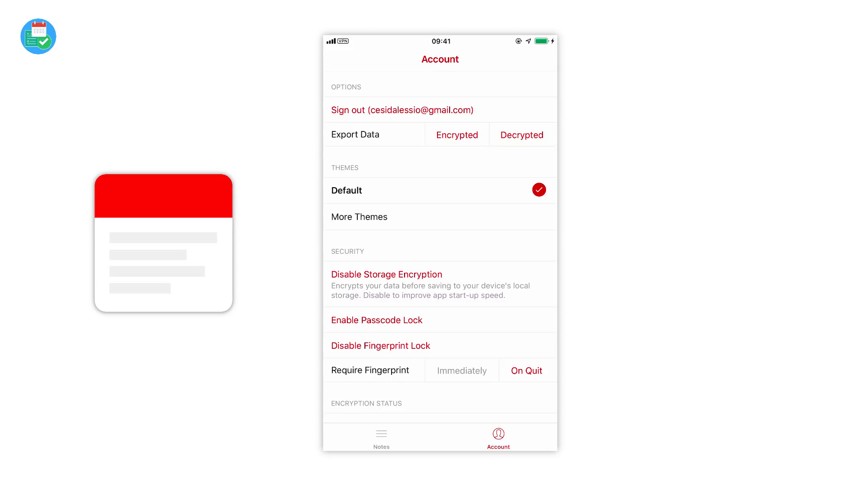
pyautogui.scroll(-3)
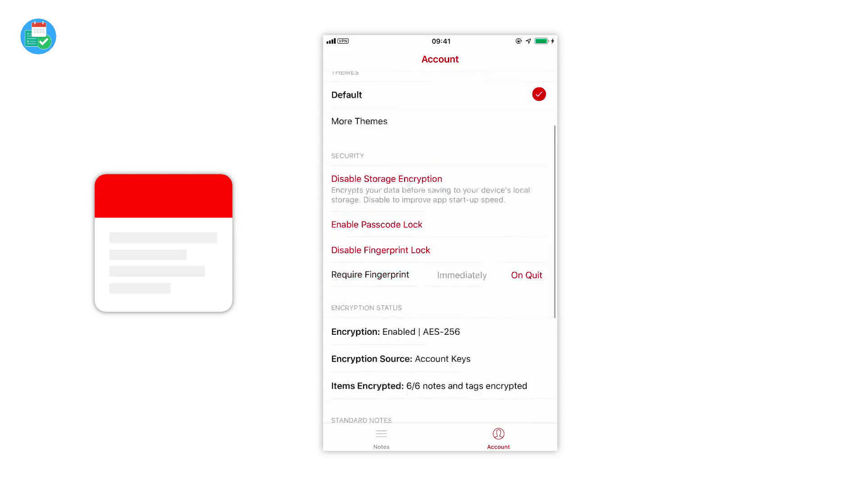
pyautogui.scroll(-3)
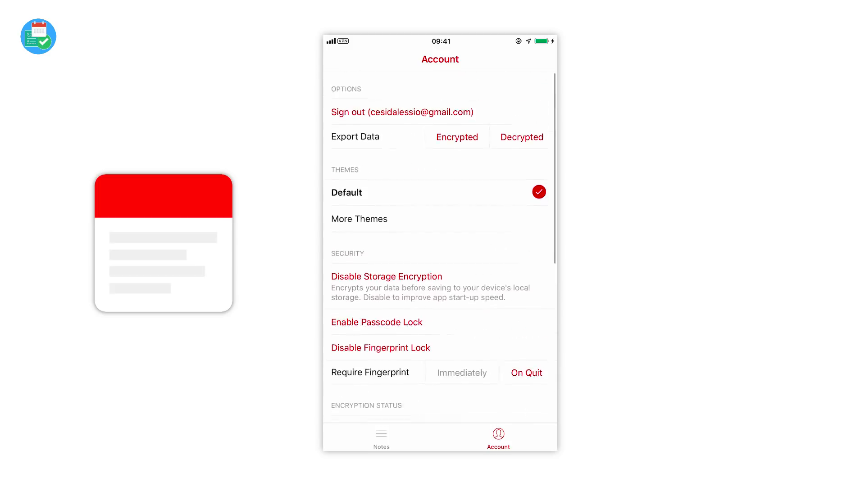
pyautogui.click(381, 436)
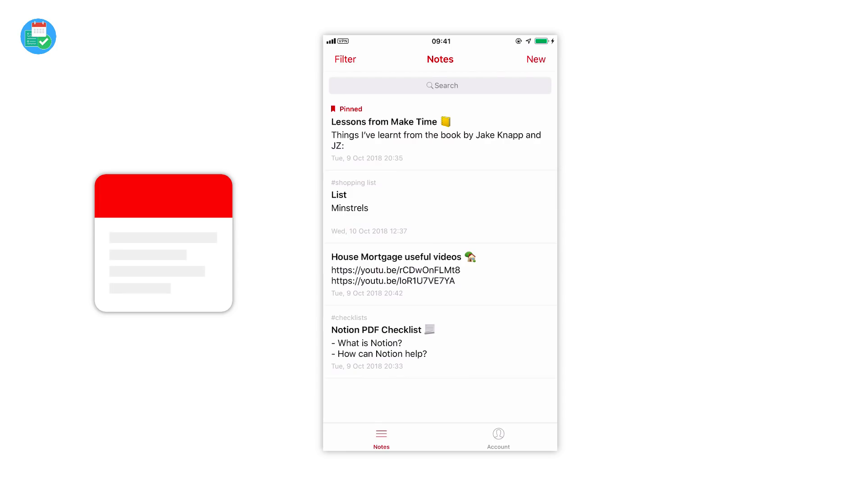